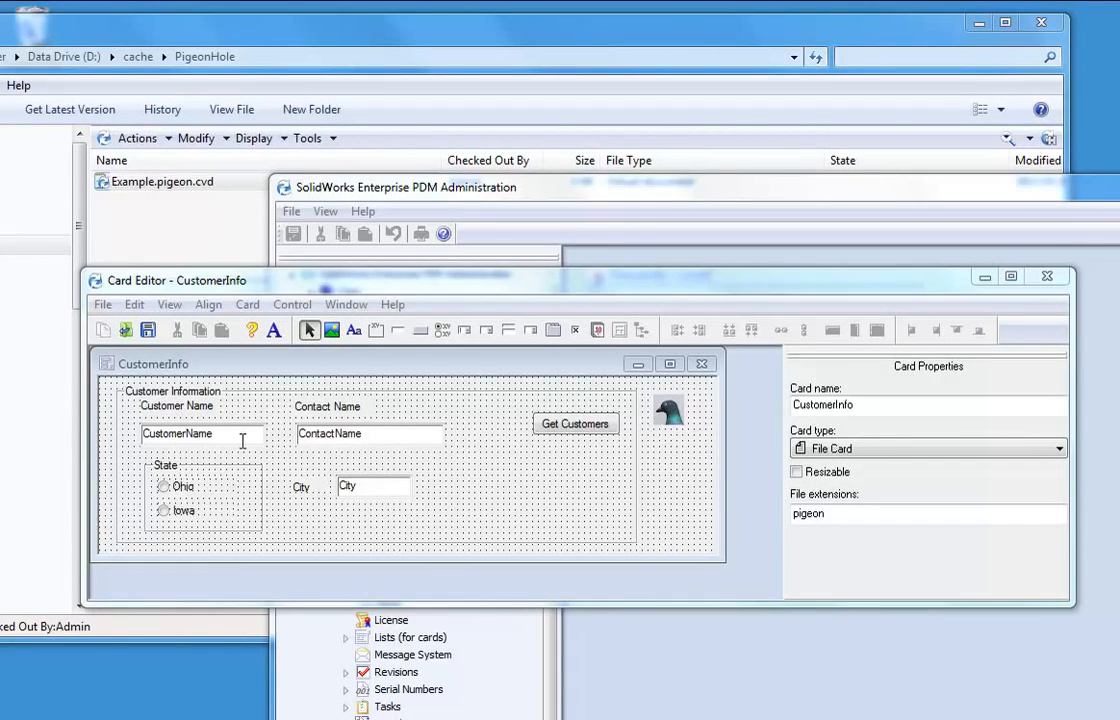
{"action": "mouse_move", "coordinate": [200, 420]}
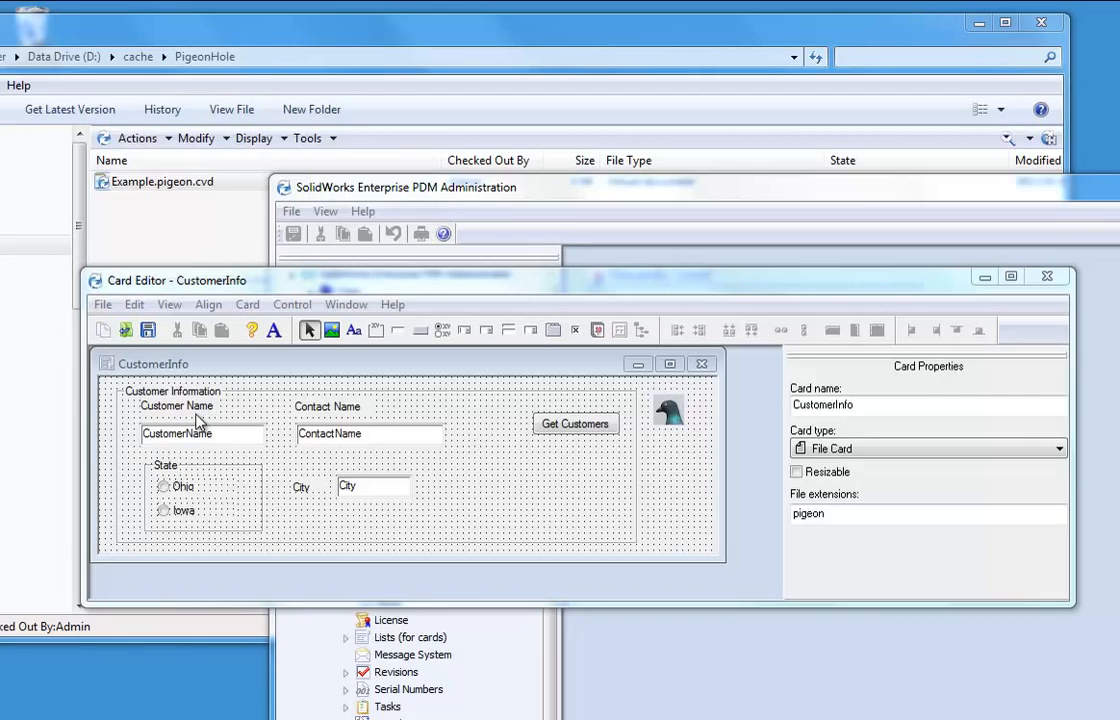
{"action": "mouse_move", "coordinate": [200, 432]}
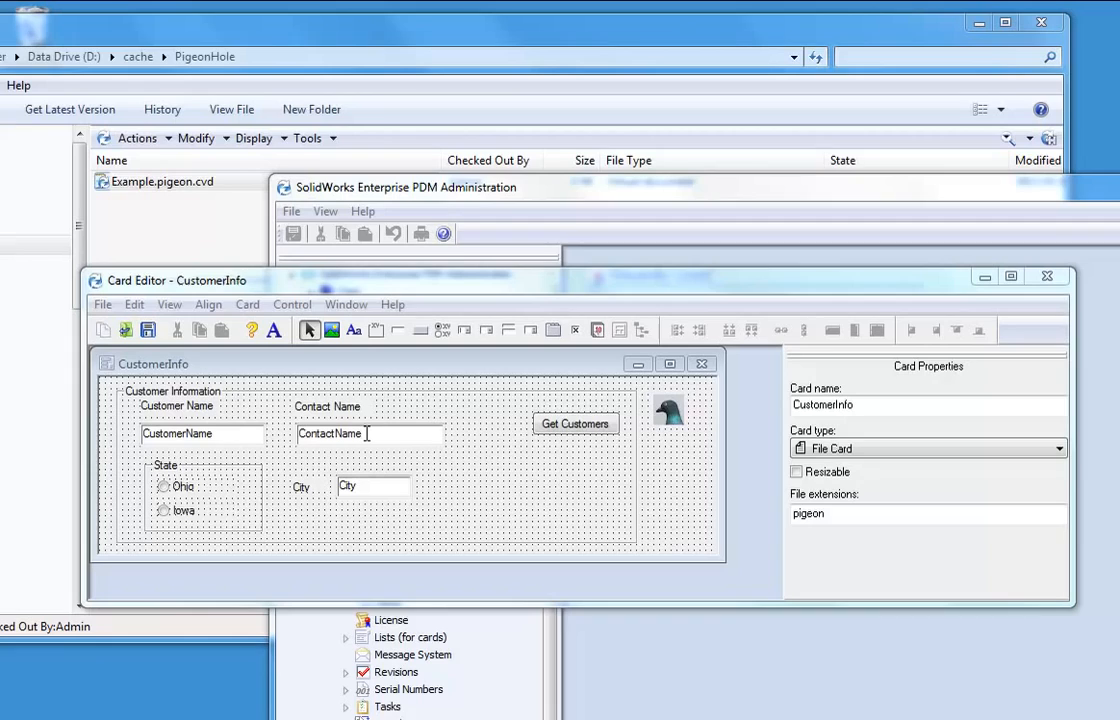
{"action": "mouse_move", "coordinate": [232, 436]}
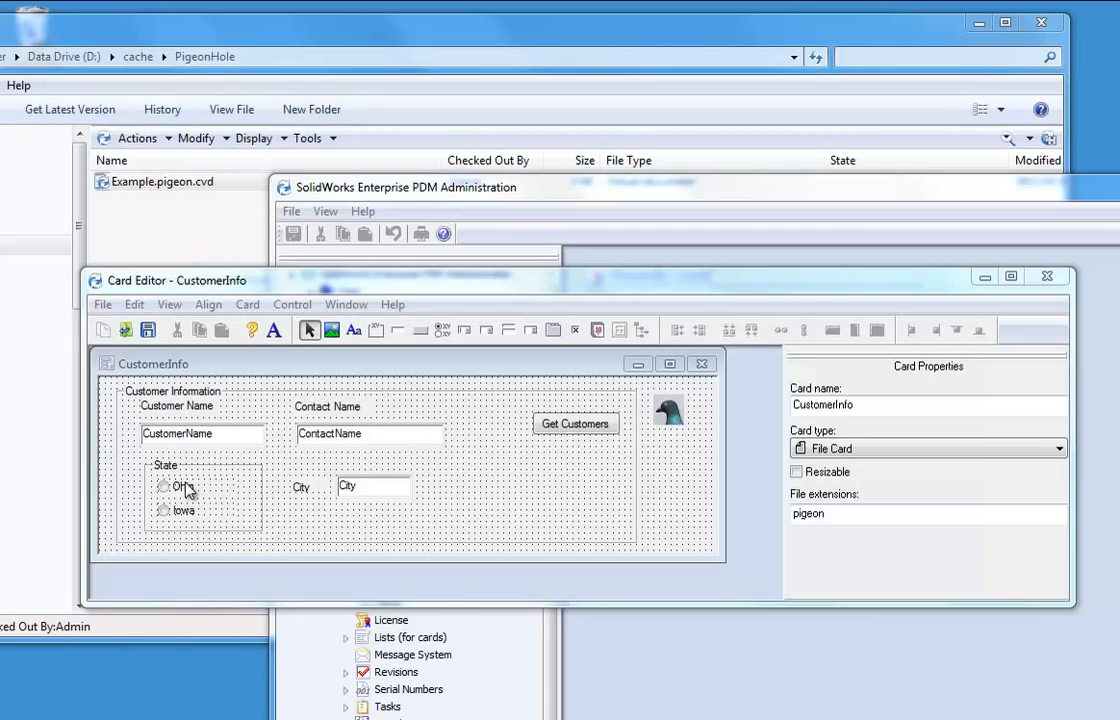
Step: Inspect the Ohio option, City field and Get Customers button properties on the CustomerInfo card
{"action": "left_click", "coordinate": [185, 487]}
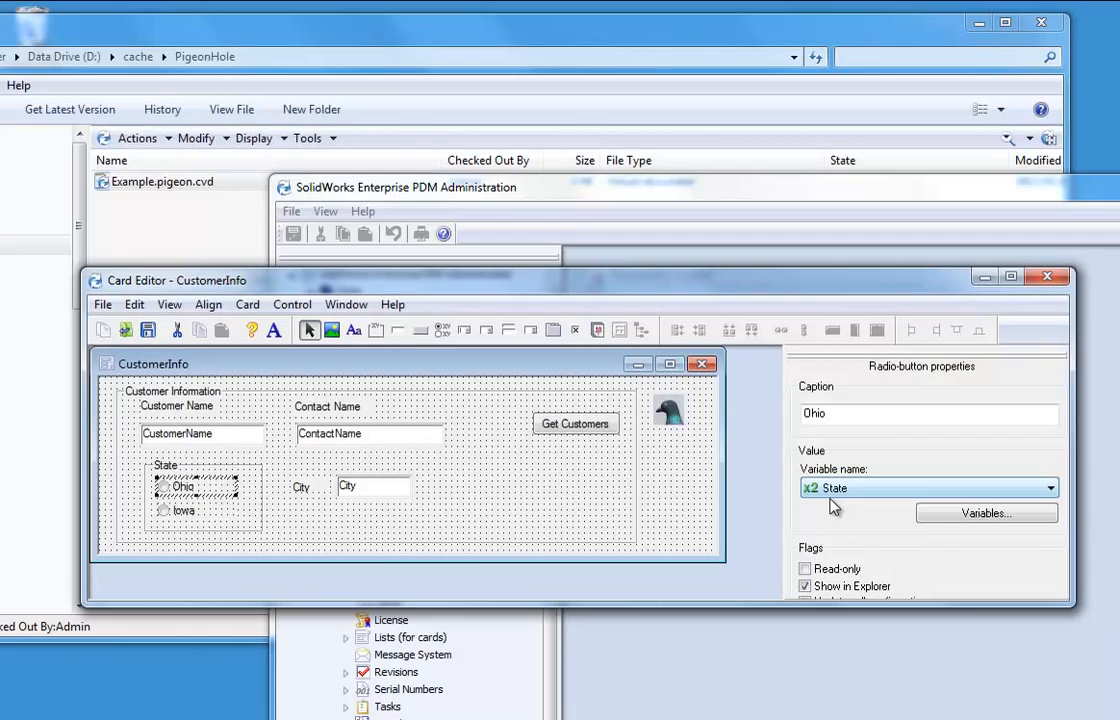
{"action": "mouse_move", "coordinate": [380, 491]}
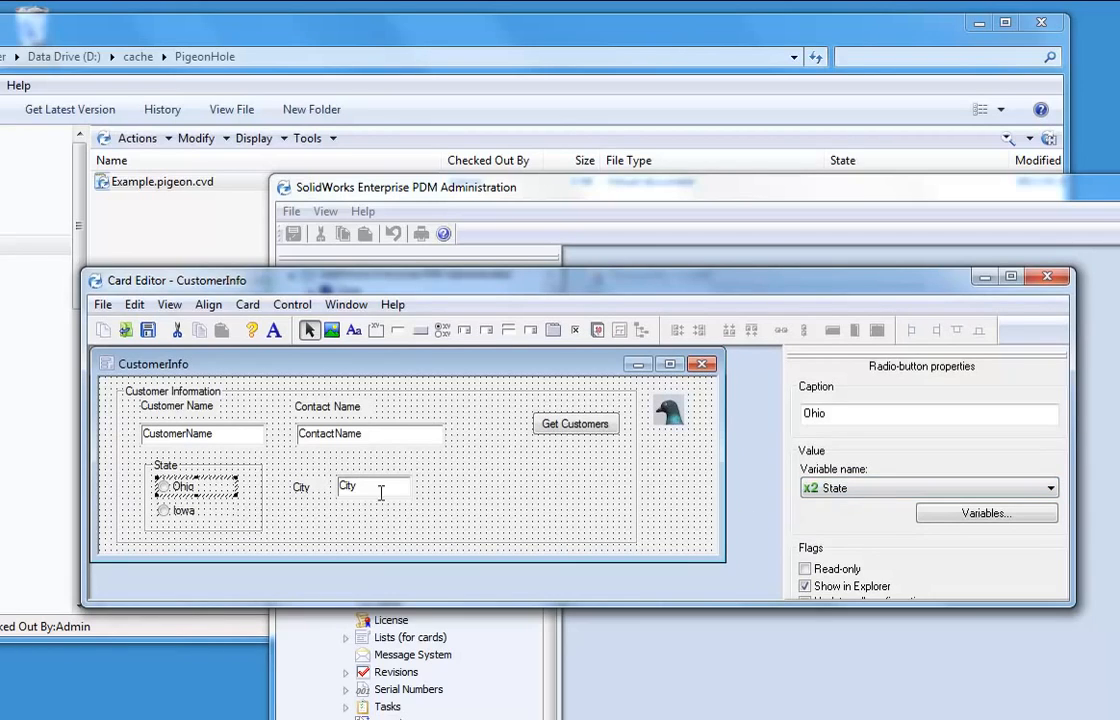
{"action": "left_click", "coordinate": [375, 486]}
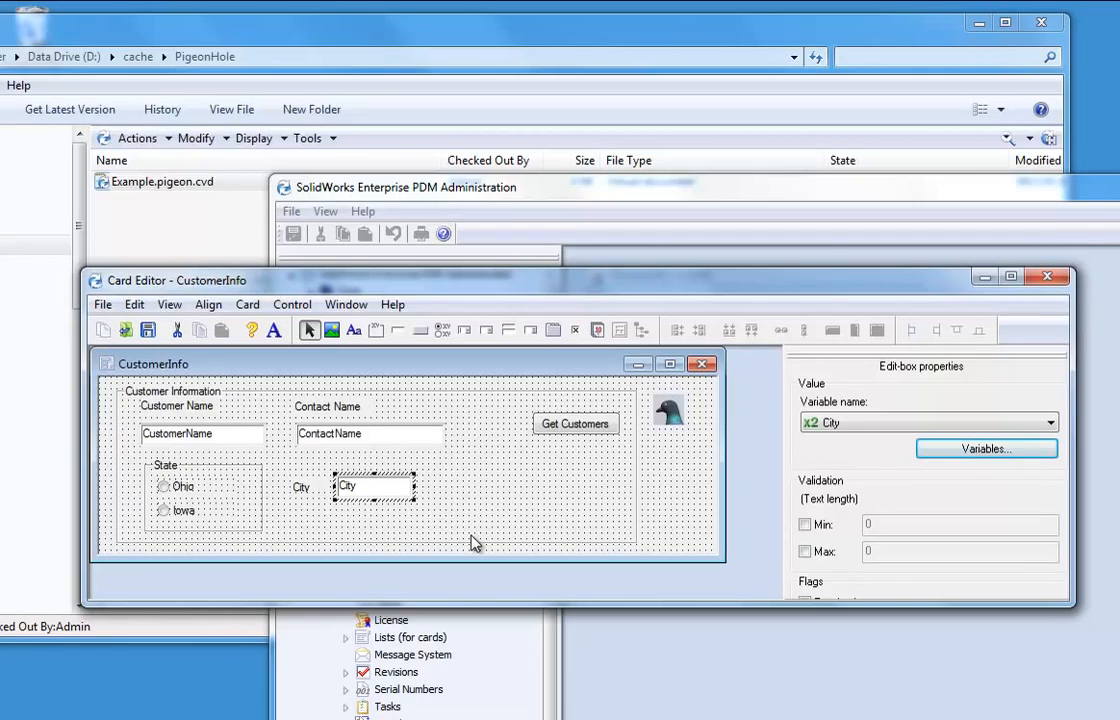
{"action": "left_click", "coordinate": [575, 423]}
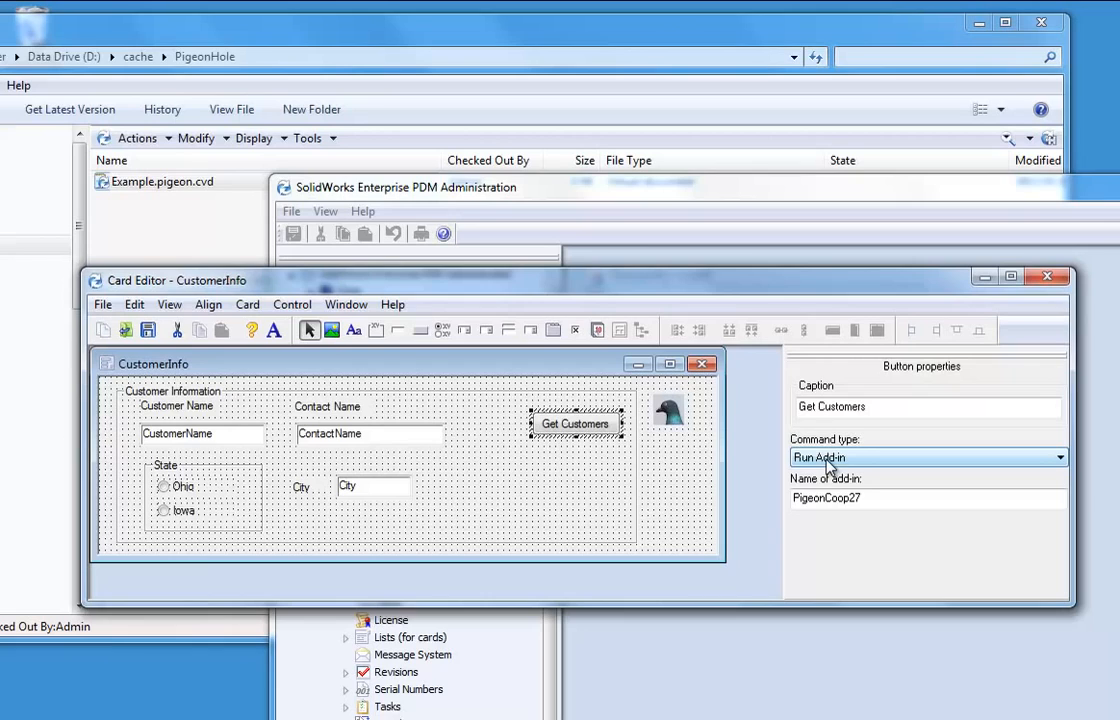
{"action": "mouse_move", "coordinate": [915, 540]}
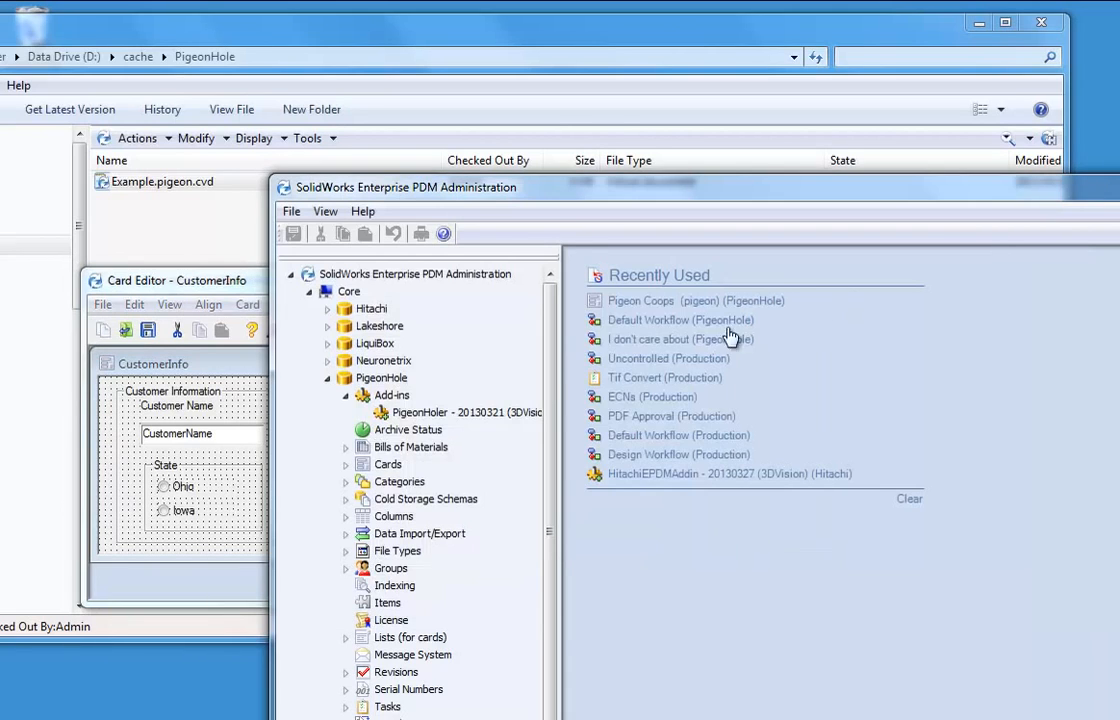
Step: Open the PigeonHoler Coop Builder on the SQL (advanced) tab and list coop numbers
{"action": "right_click", "coordinate": [430, 412]}
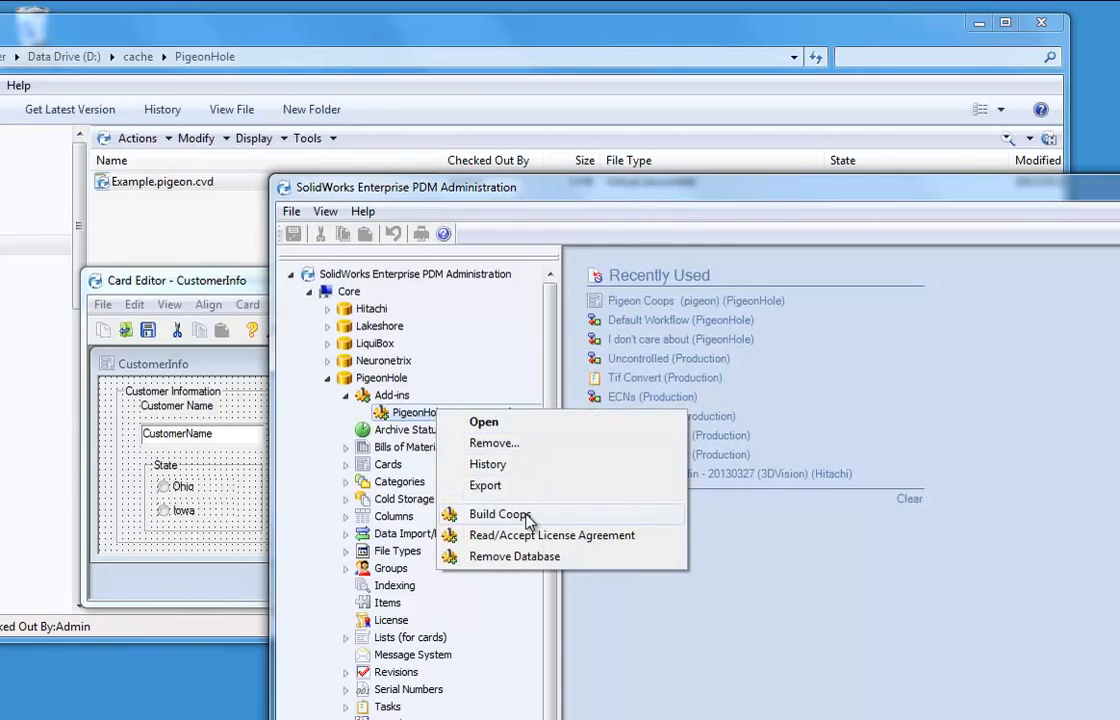
{"action": "left_click", "coordinate": [498, 514]}
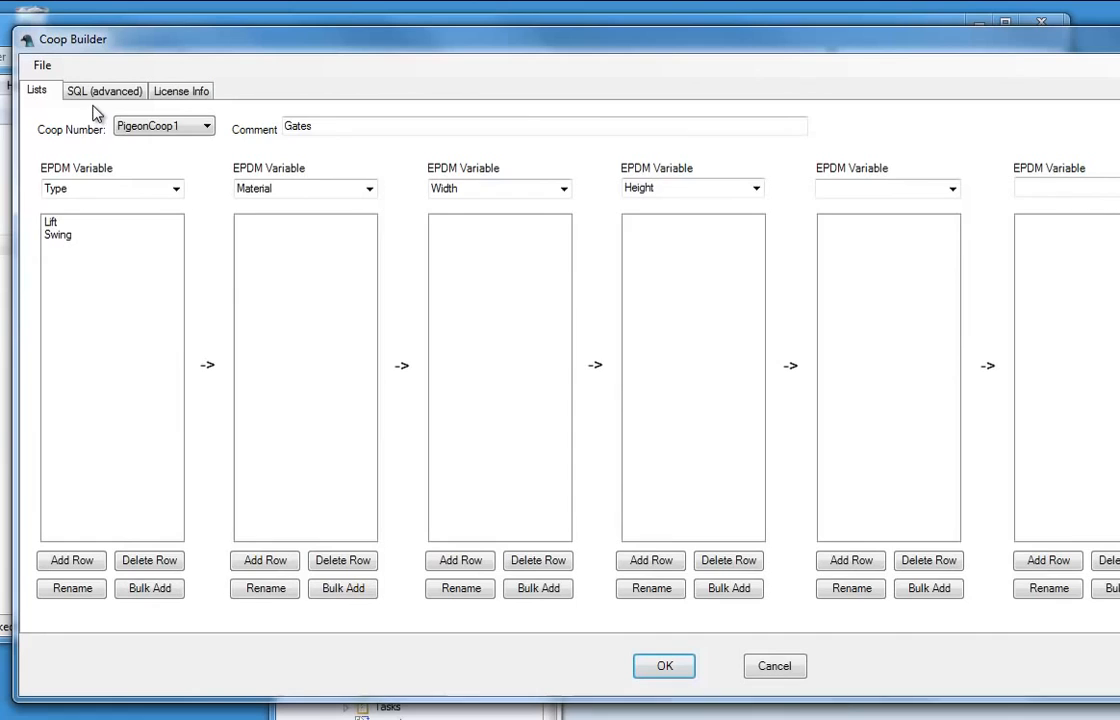
{"action": "left_click", "coordinate": [104, 90]}
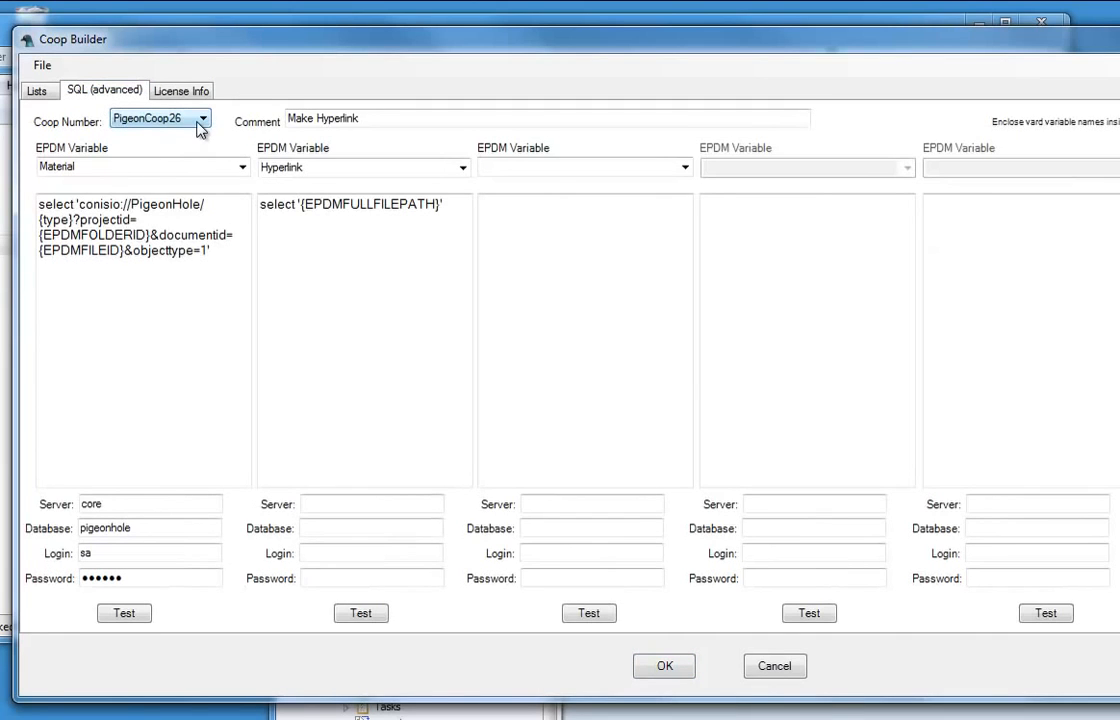
{"action": "left_click", "coordinate": [203, 118]}
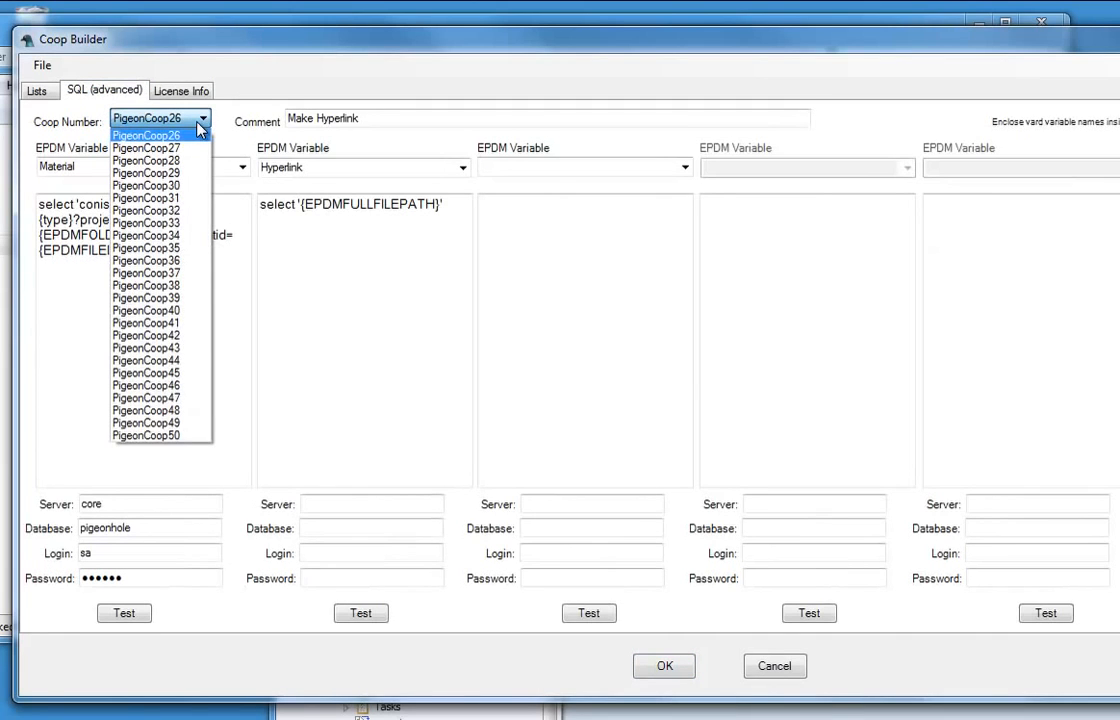
{"action": "mouse_move", "coordinate": [146, 397]}
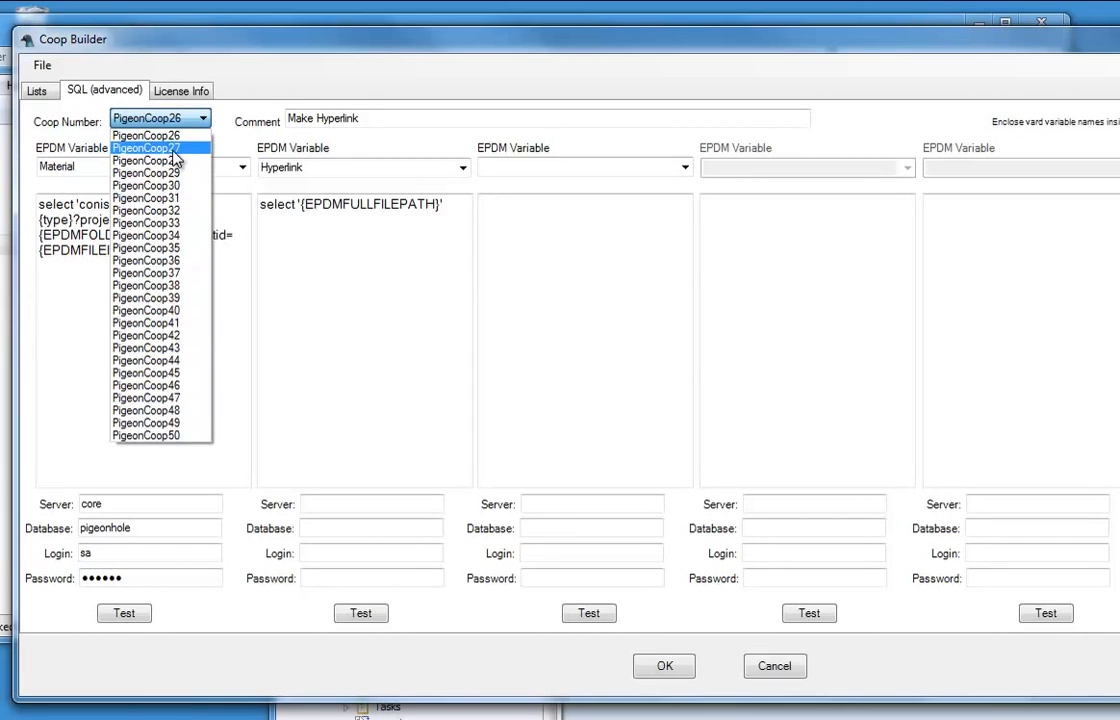
Step: Load PigeonCoop27, test its CustomerName query and close the results
{"action": "left_click", "coordinate": [146, 147]}
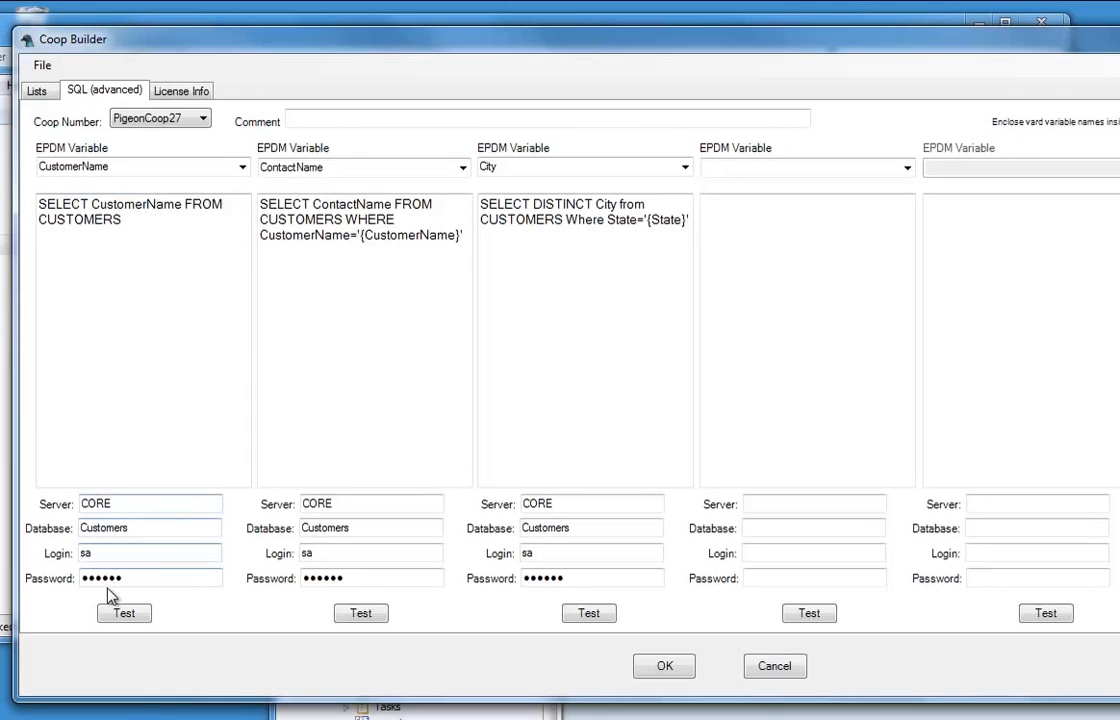
{"action": "mouse_move", "coordinate": [140, 248]}
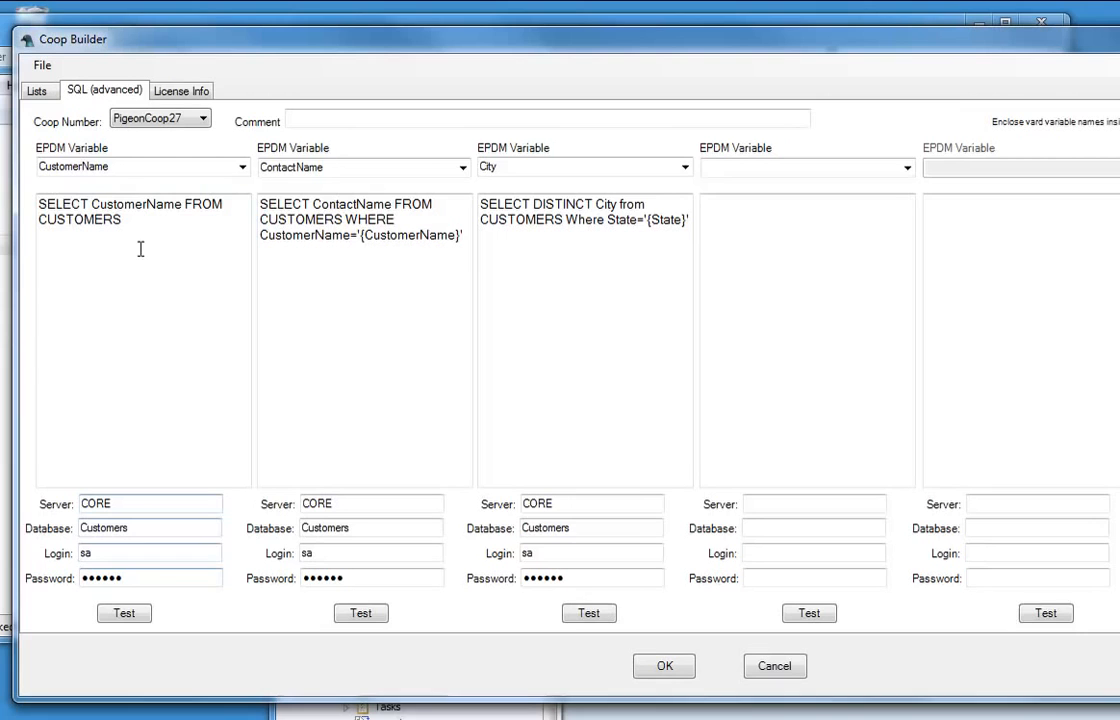
{"action": "left_click", "coordinate": [124, 613]}
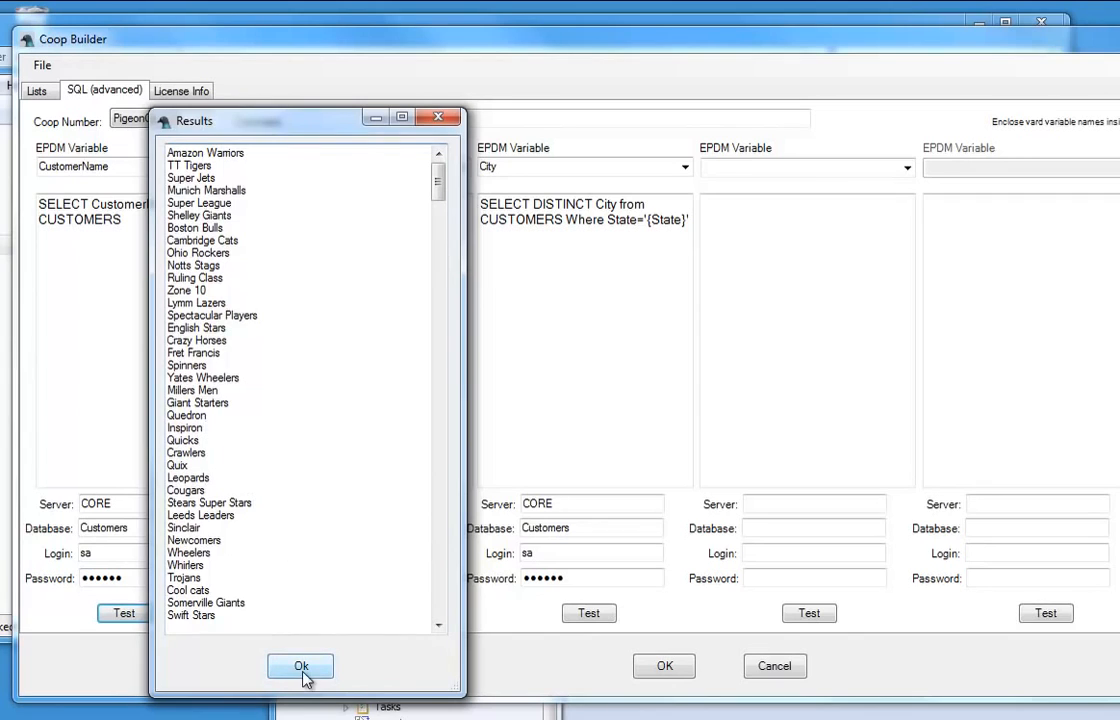
{"action": "left_click", "coordinate": [301, 666]}
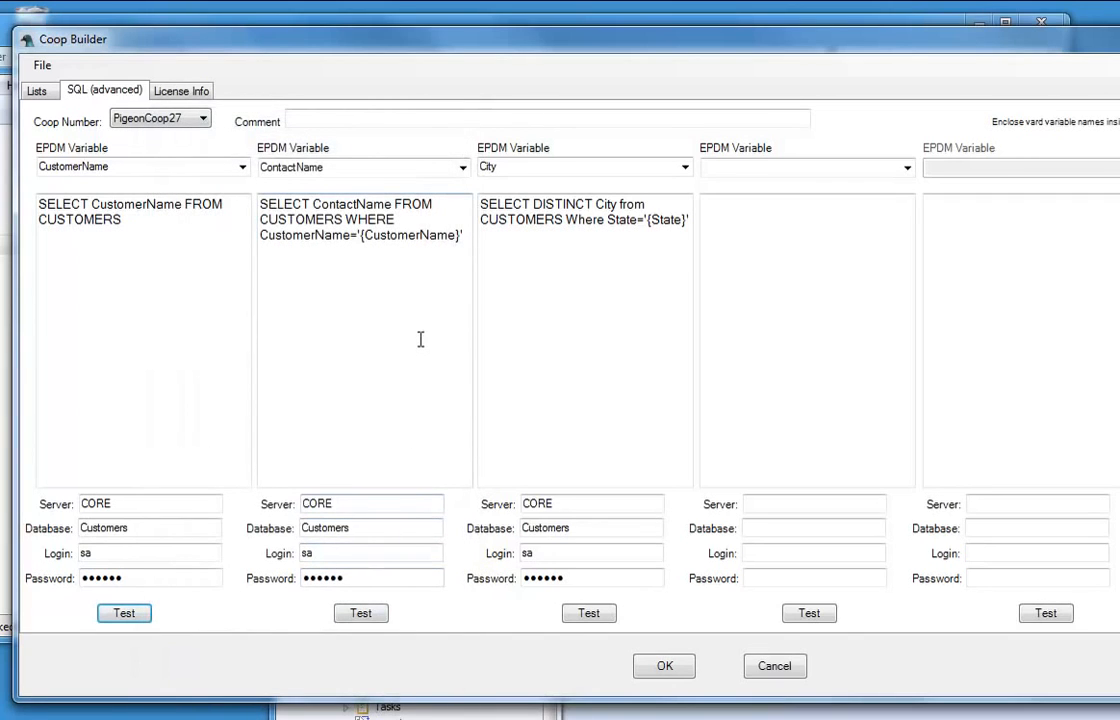
{"action": "mouse_move", "coordinate": [378, 330]}
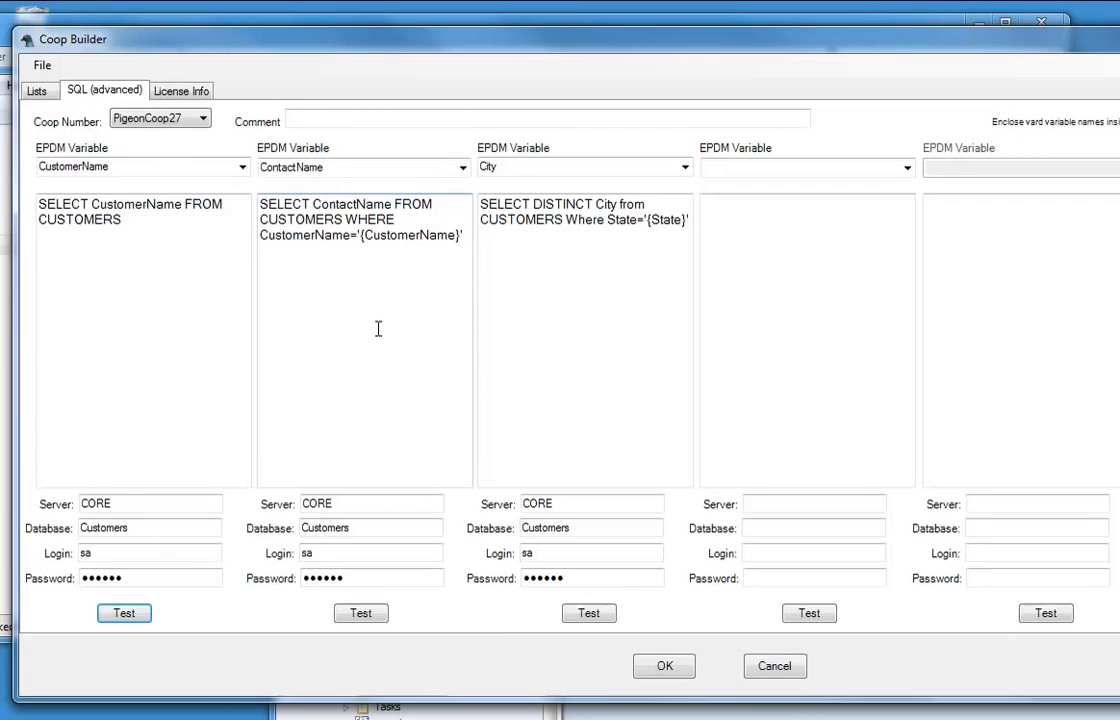
{"action": "mouse_move", "coordinate": [396, 245]}
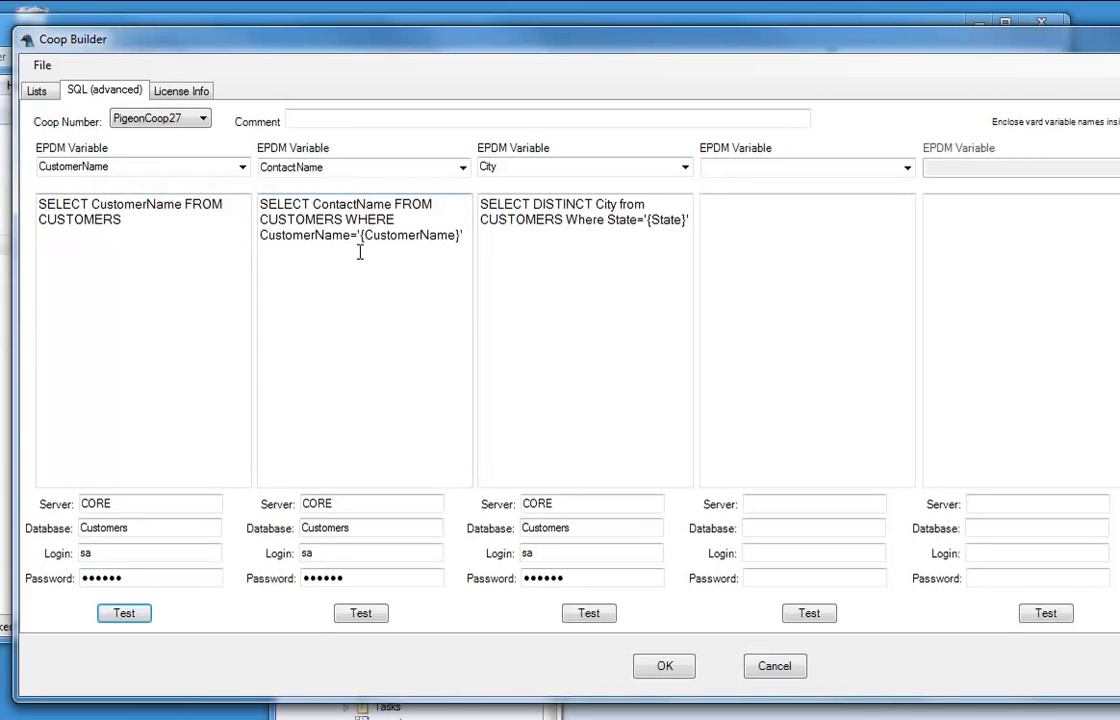
{"action": "mouse_move", "coordinate": [461, 251]}
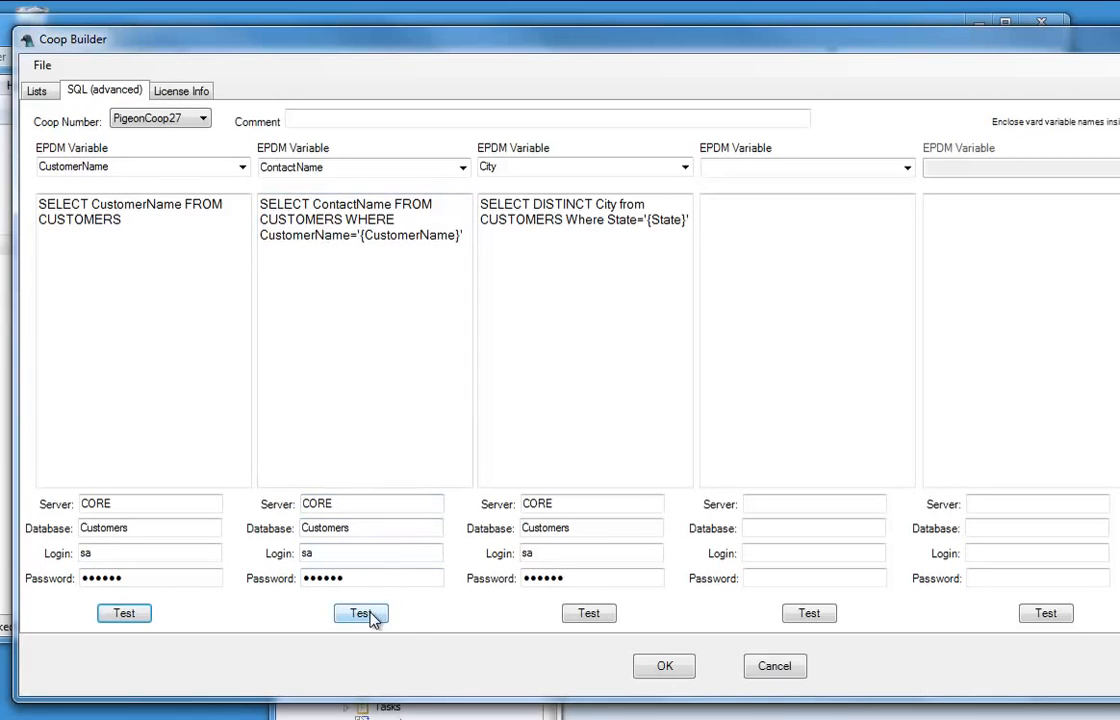
Step: Test the ContactName query with customer All Stars, then save PigeonCoop27's SQL lists
{"action": "left_click", "coordinate": [361, 613]}
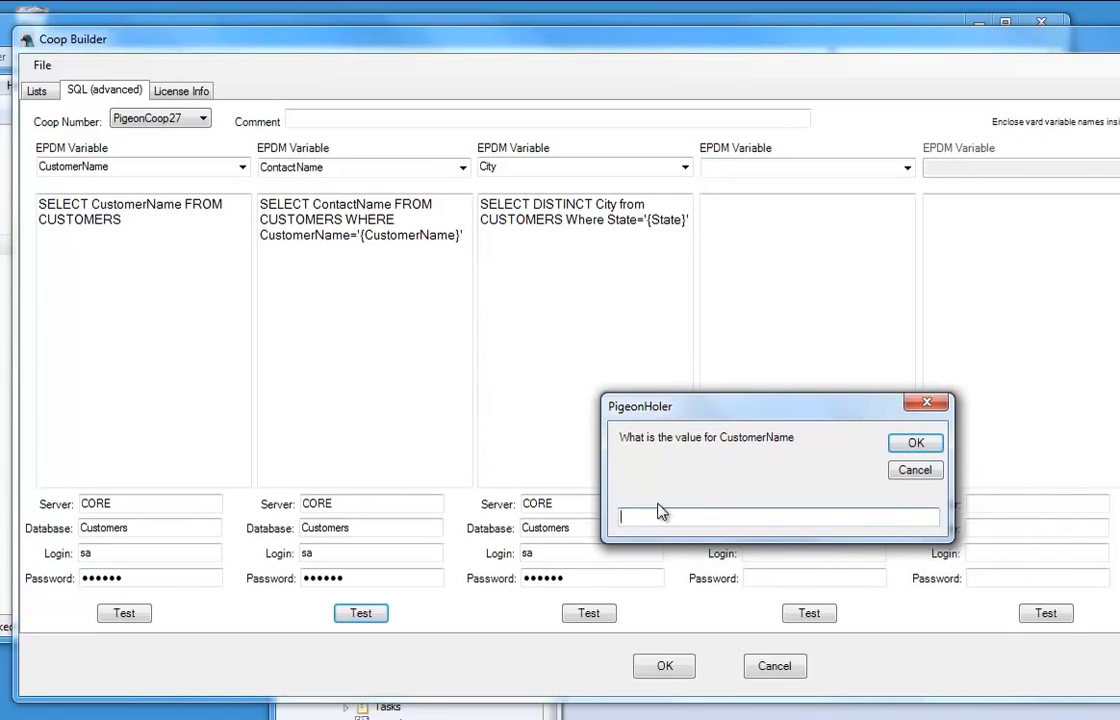
{"action": "type", "text": "All Stars"}
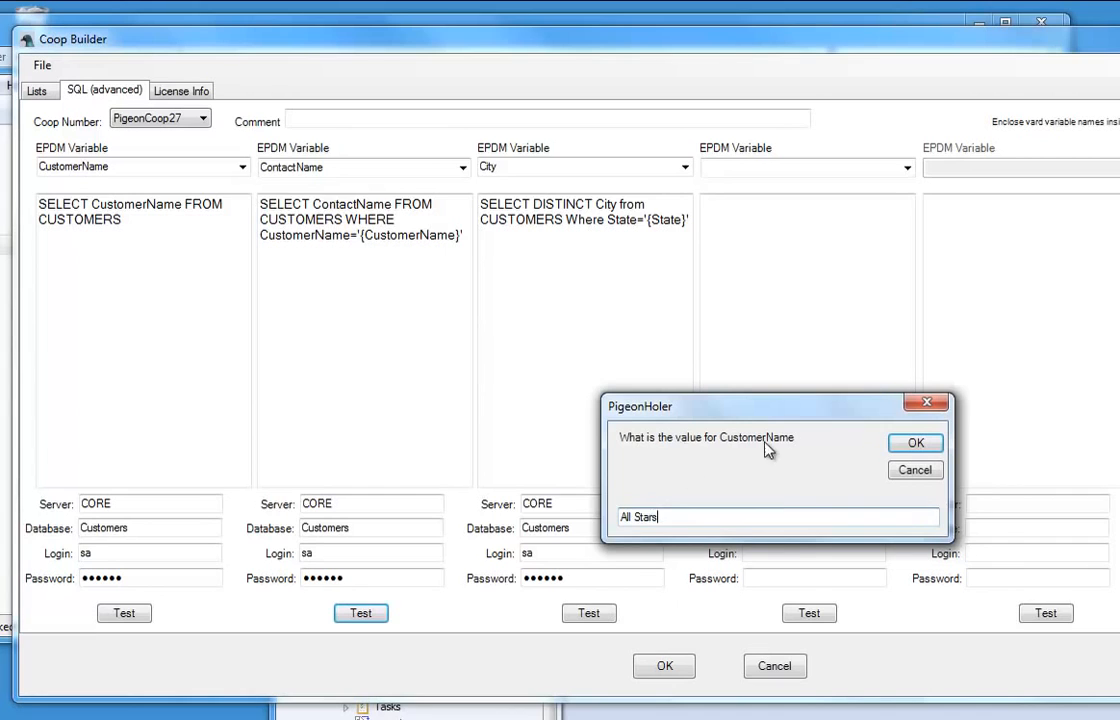
{"action": "left_click", "coordinate": [914, 443]}
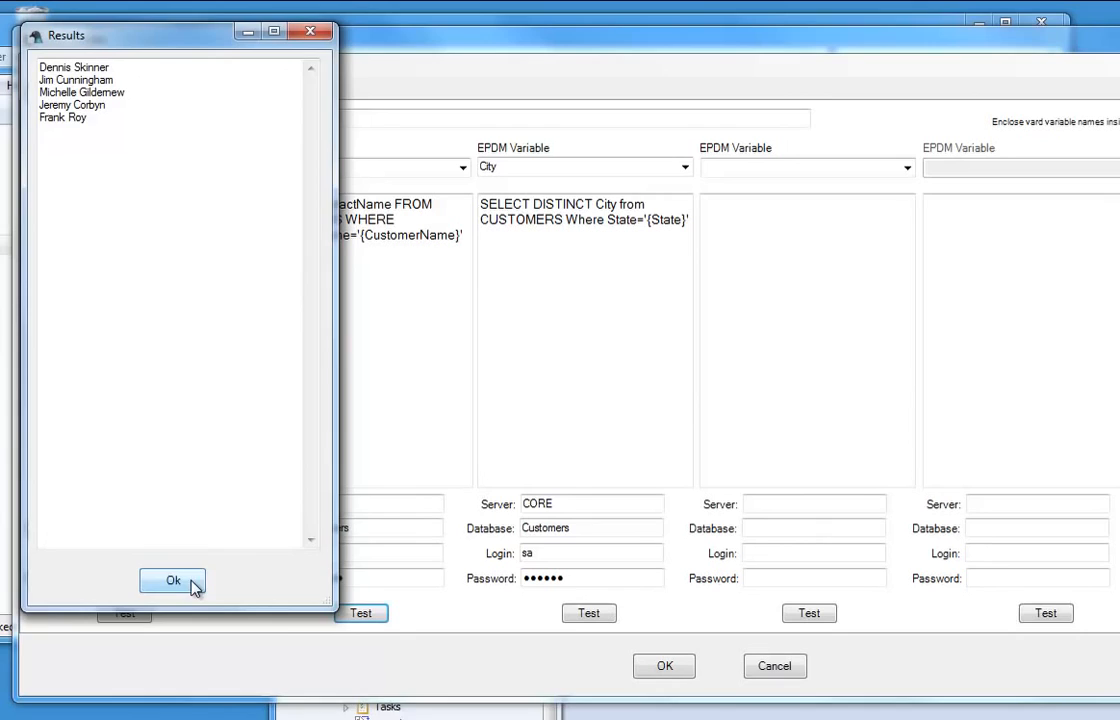
{"action": "left_click", "coordinate": [172, 580]}
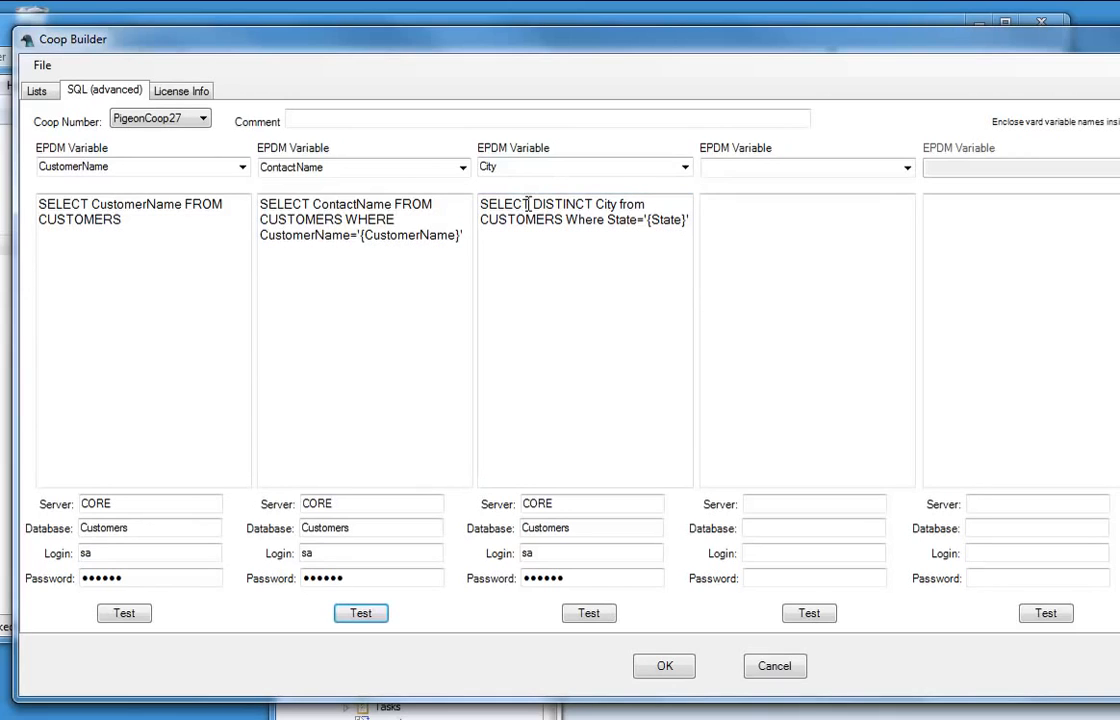
{"action": "mouse_move", "coordinate": [695, 625]}
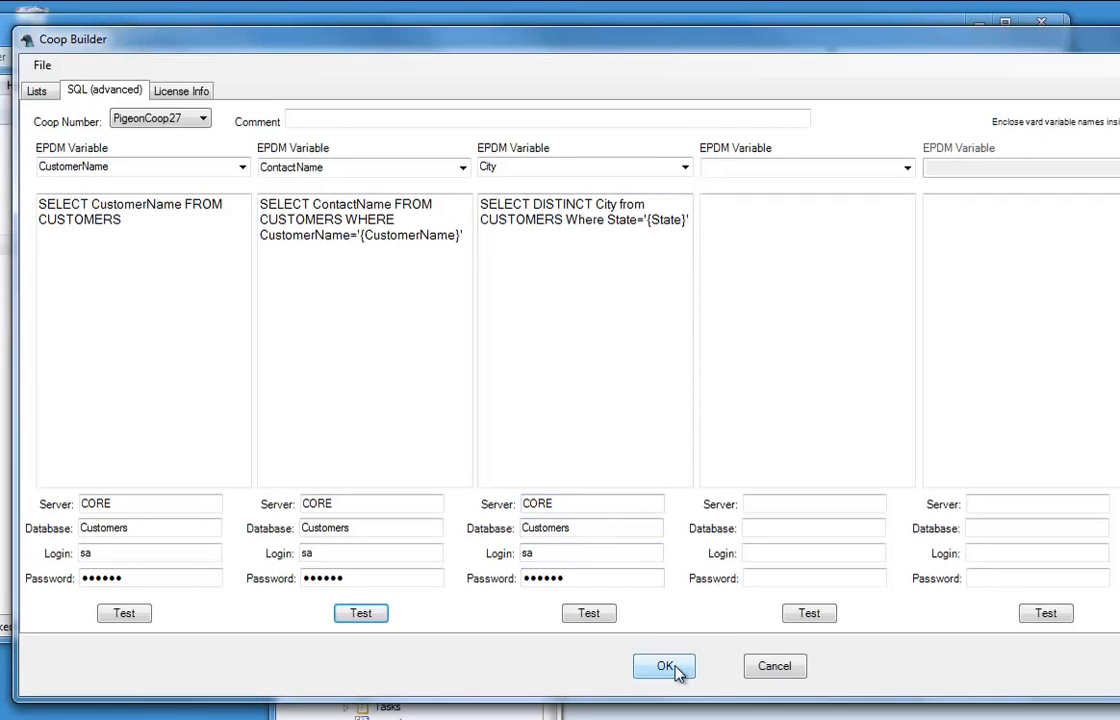
{"action": "left_click", "coordinate": [664, 666]}
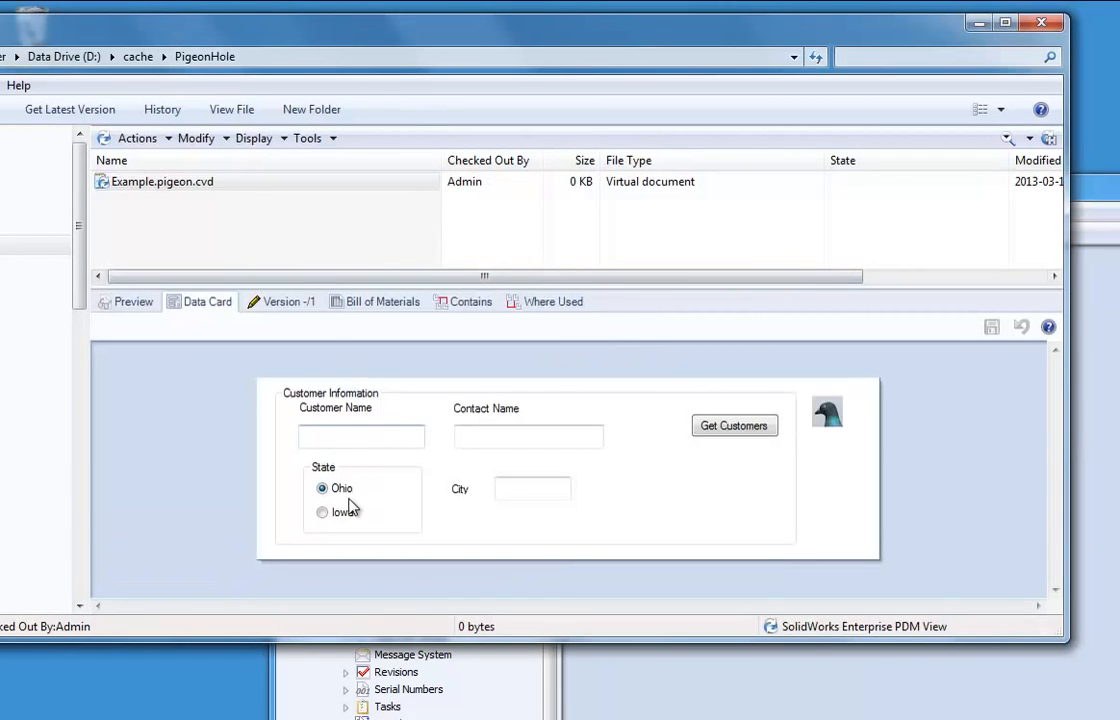
Step: Set State to Iowa, open Get Customers, and check the customer and empty contact lists
{"action": "left_click", "coordinate": [322, 512]}
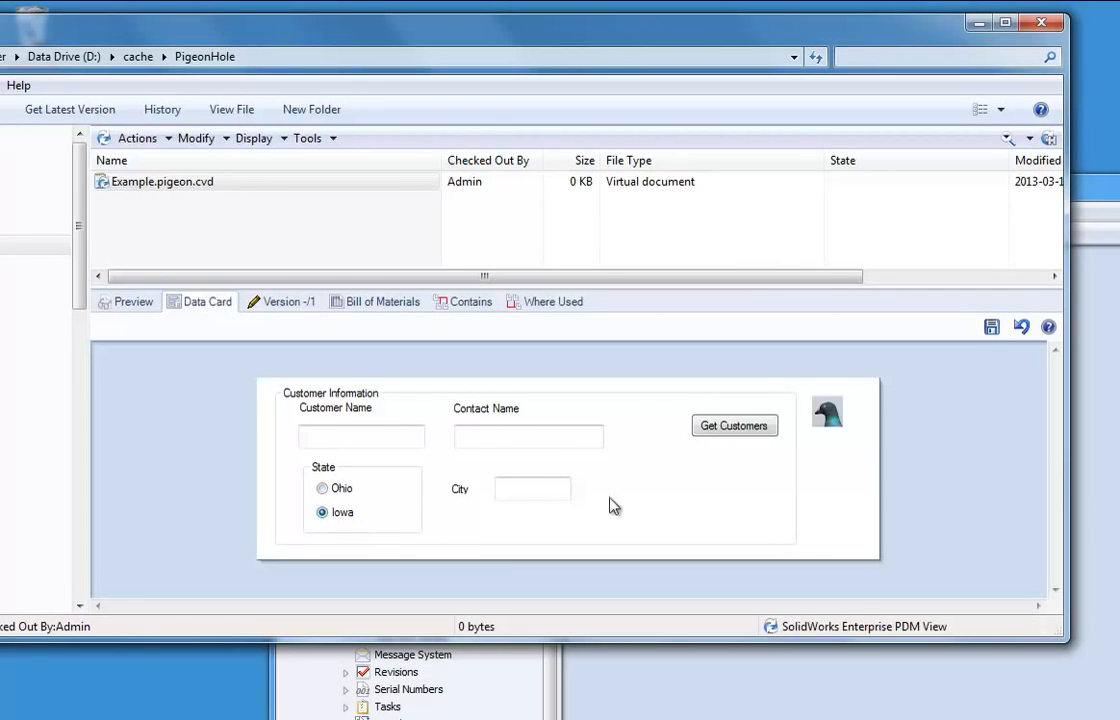
{"action": "left_click", "coordinate": [733, 425]}
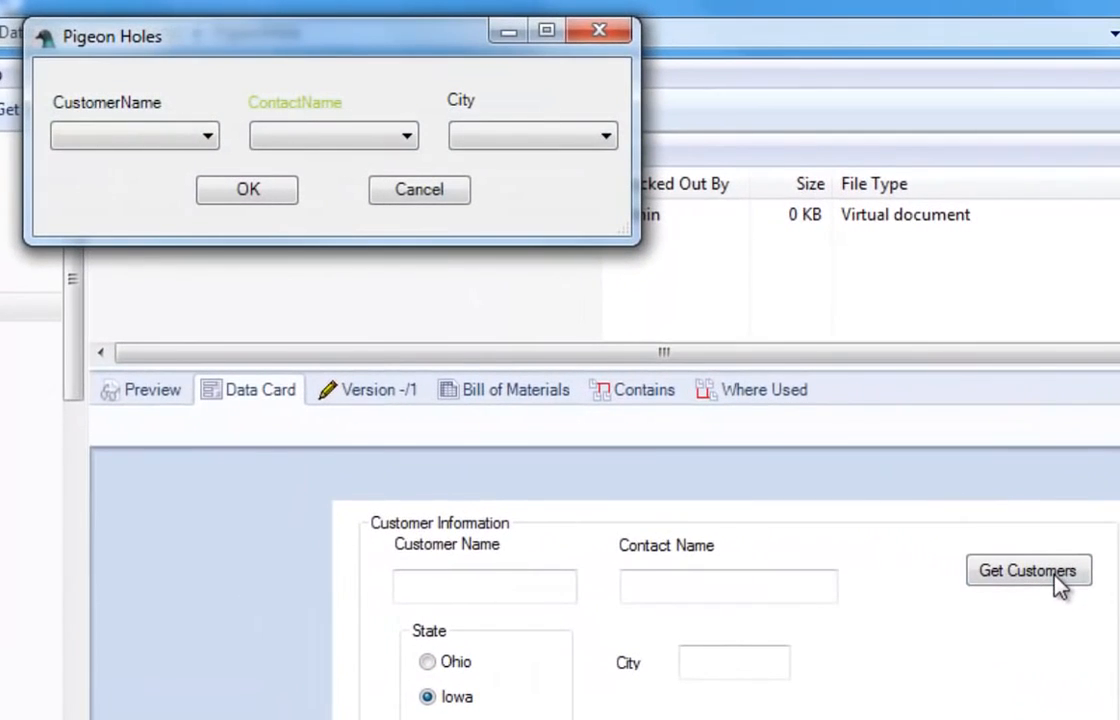
{"action": "left_click", "coordinate": [205, 135]}
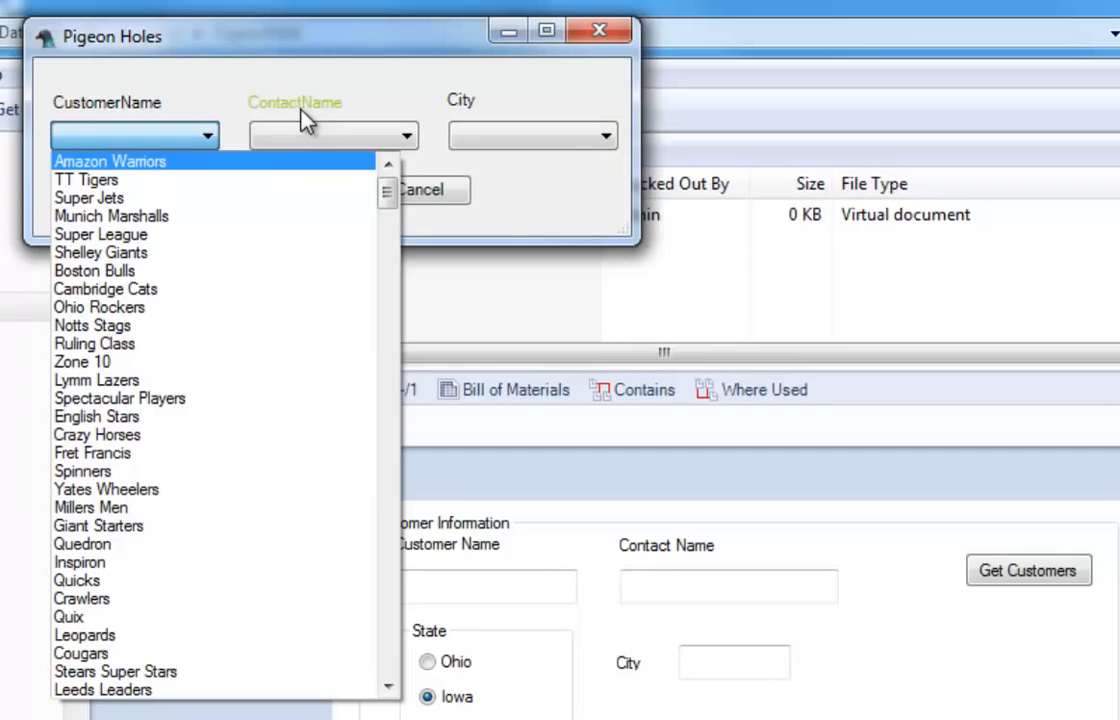
{"action": "mouse_move", "coordinate": [325, 120]}
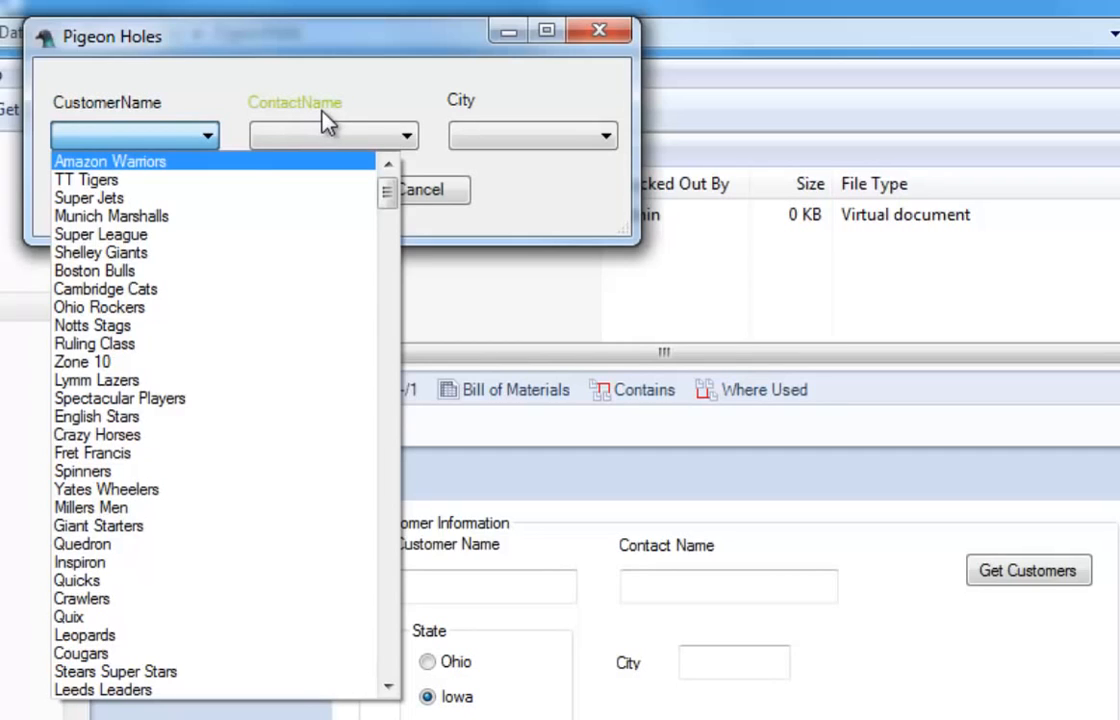
{"action": "left_click", "coordinate": [334, 135]}
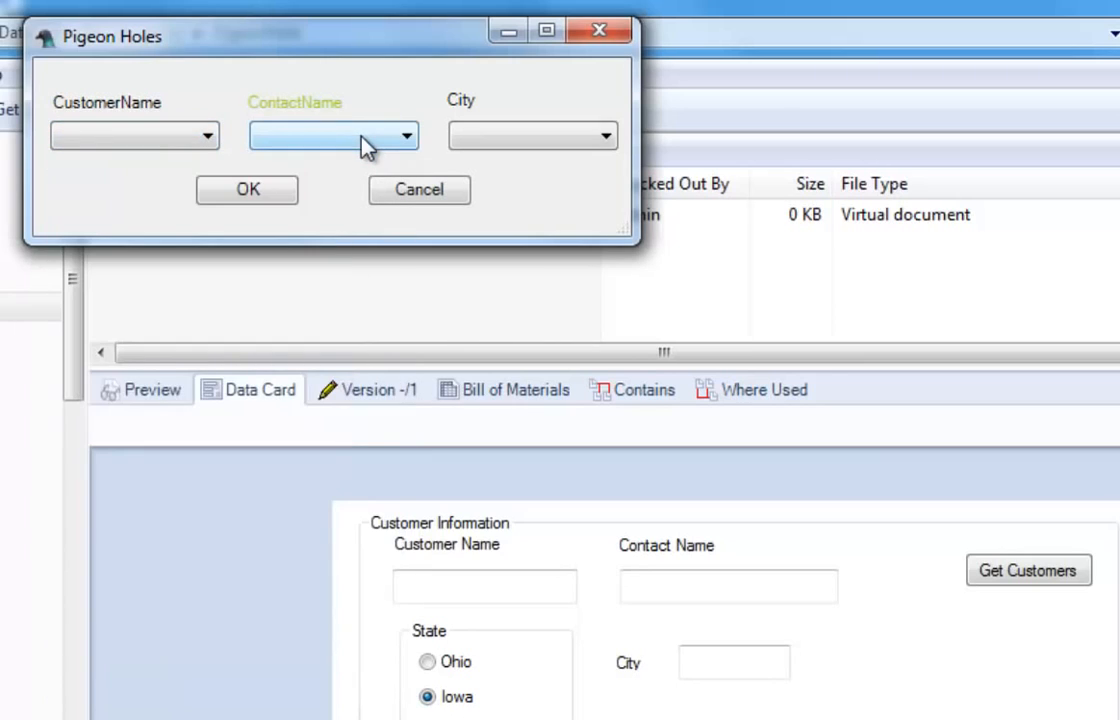
{"action": "left_click", "coordinate": [405, 135]}
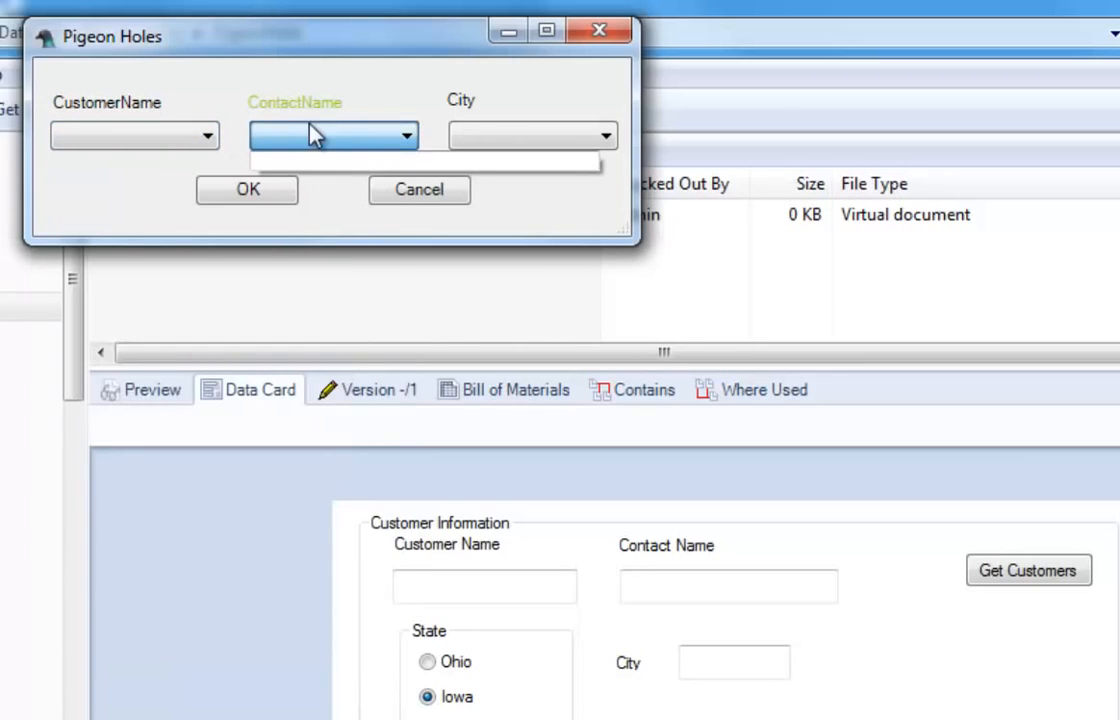
{"action": "mouse_move", "coordinate": [123, 119]}
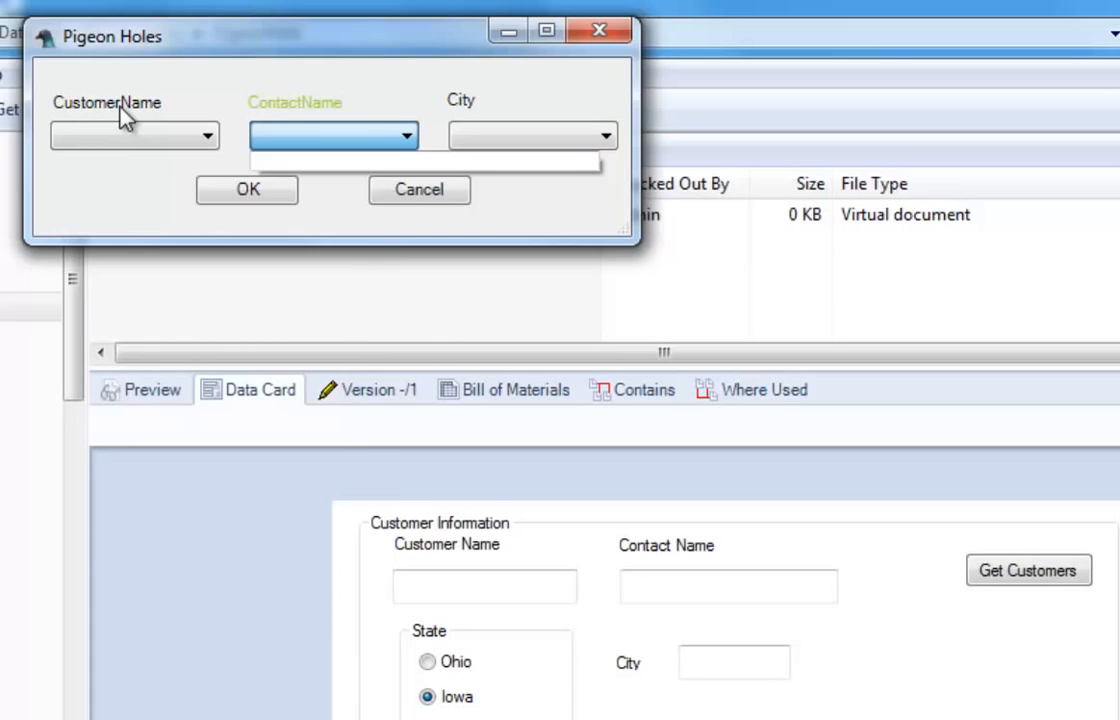
{"action": "left_click", "coordinate": [207, 135]}
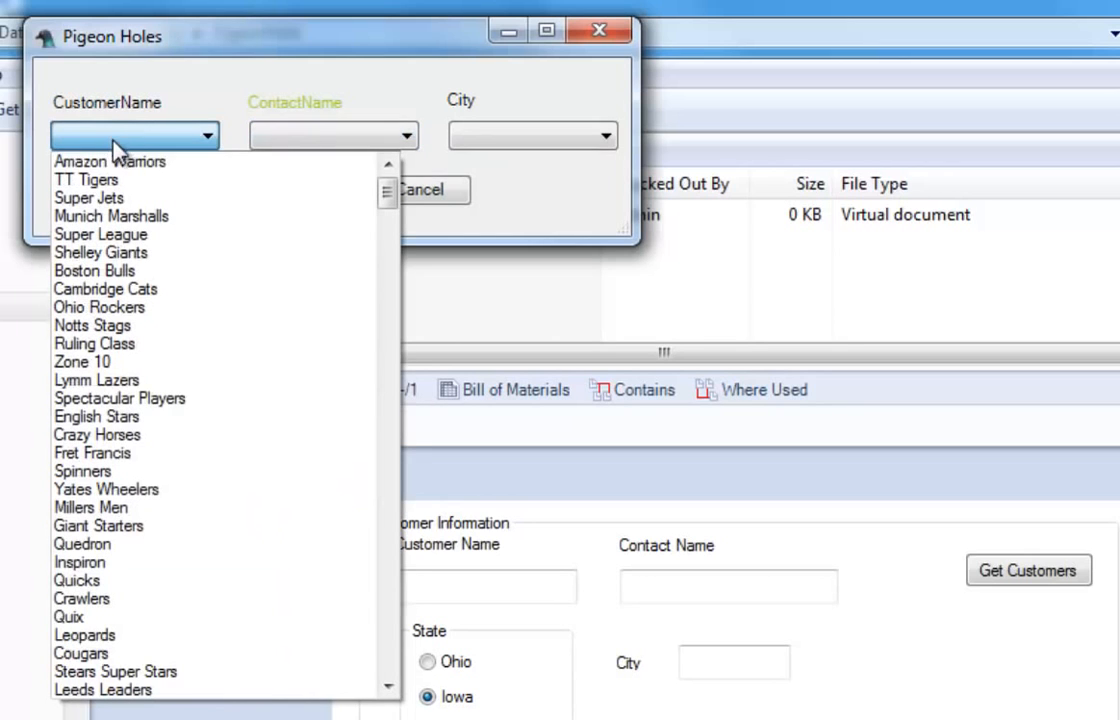
{"action": "left_click", "coordinate": [86, 179]}
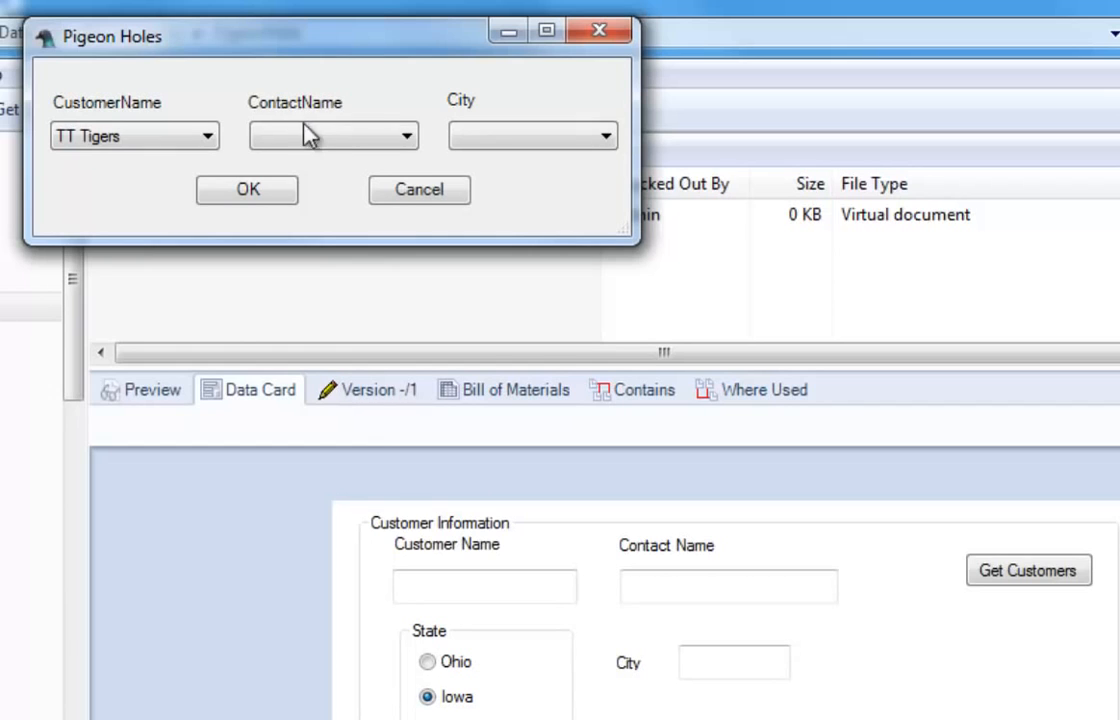
{"action": "left_click", "coordinate": [405, 135]}
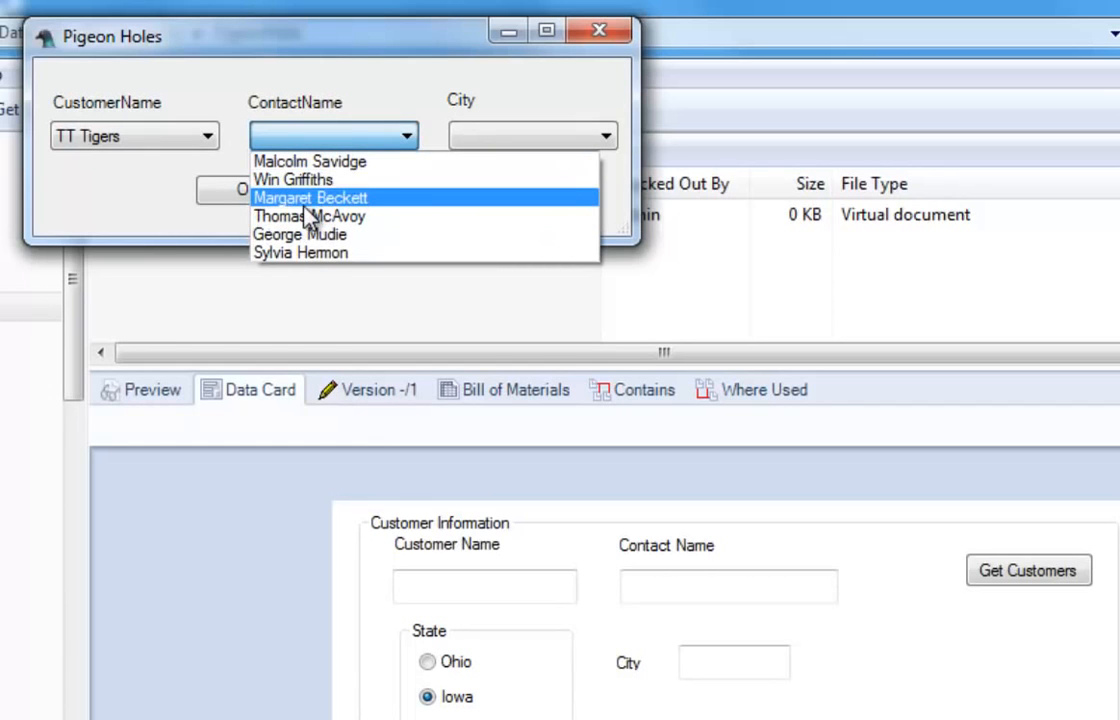
{"action": "left_click", "coordinate": [311, 216]}
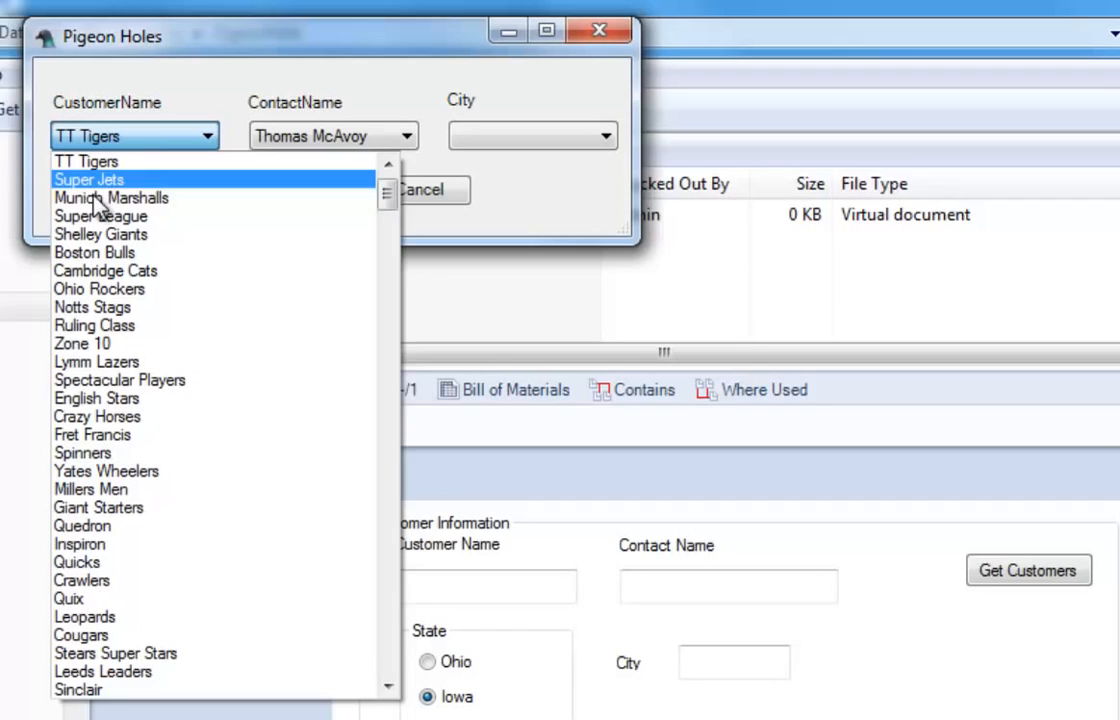
{"action": "left_click", "coordinate": [111, 197]}
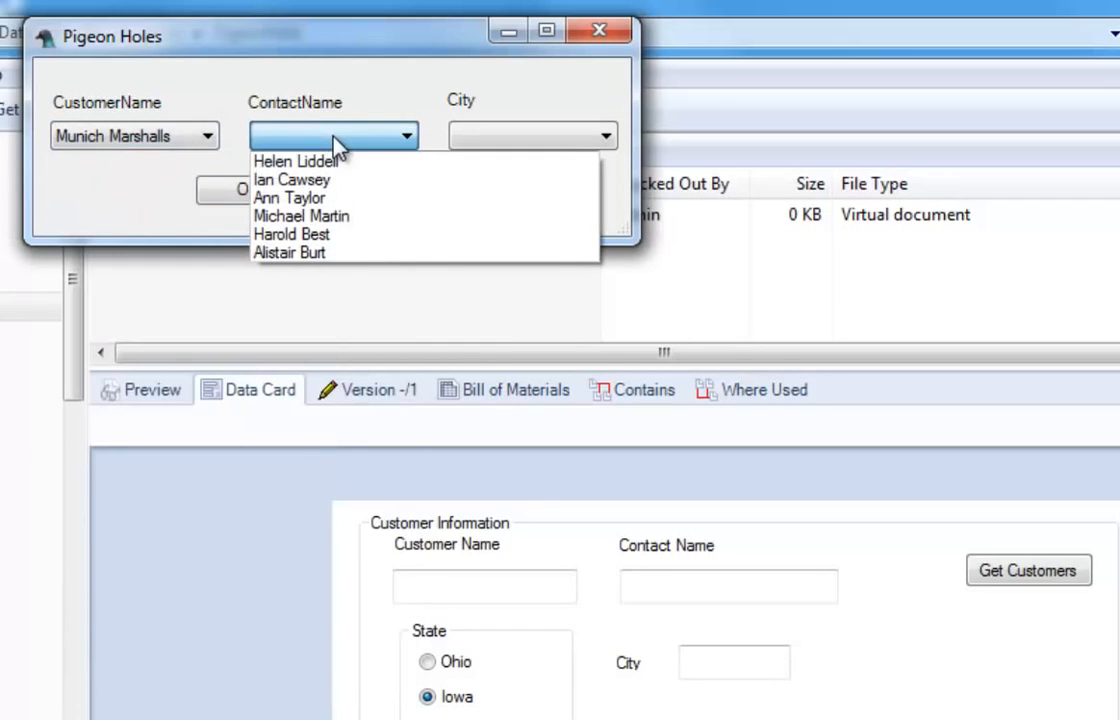
{"action": "left_click", "coordinate": [291, 179]}
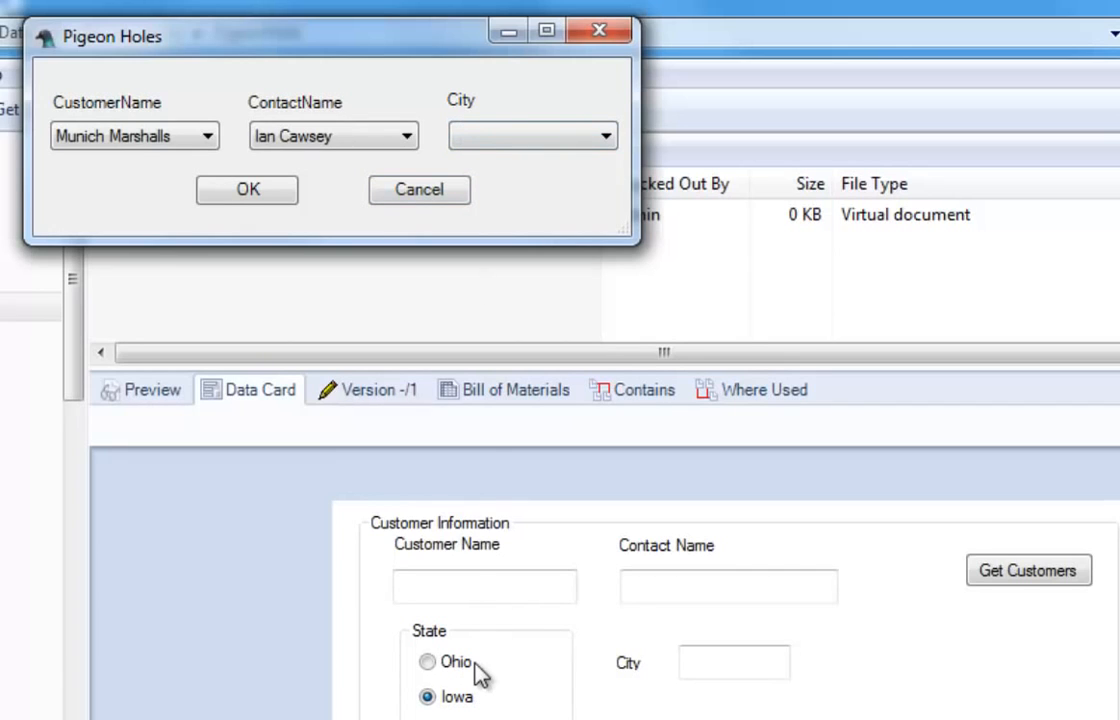
{"action": "left_click", "coordinate": [603, 135]}
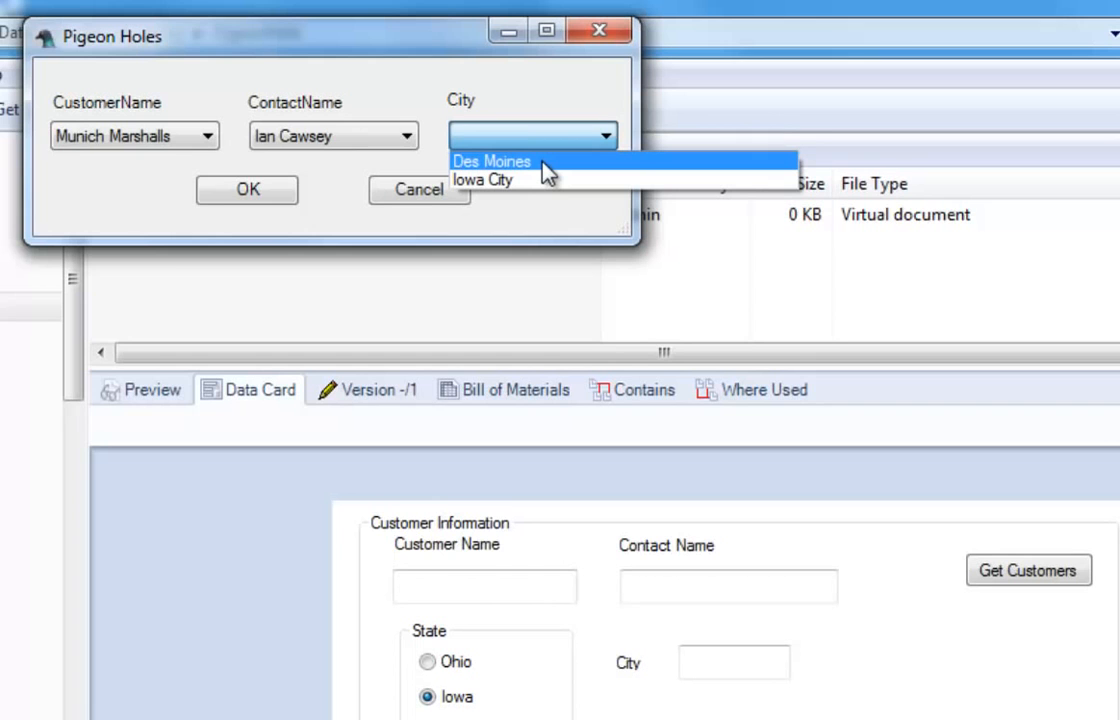
{"action": "left_click", "coordinate": [490, 161]}
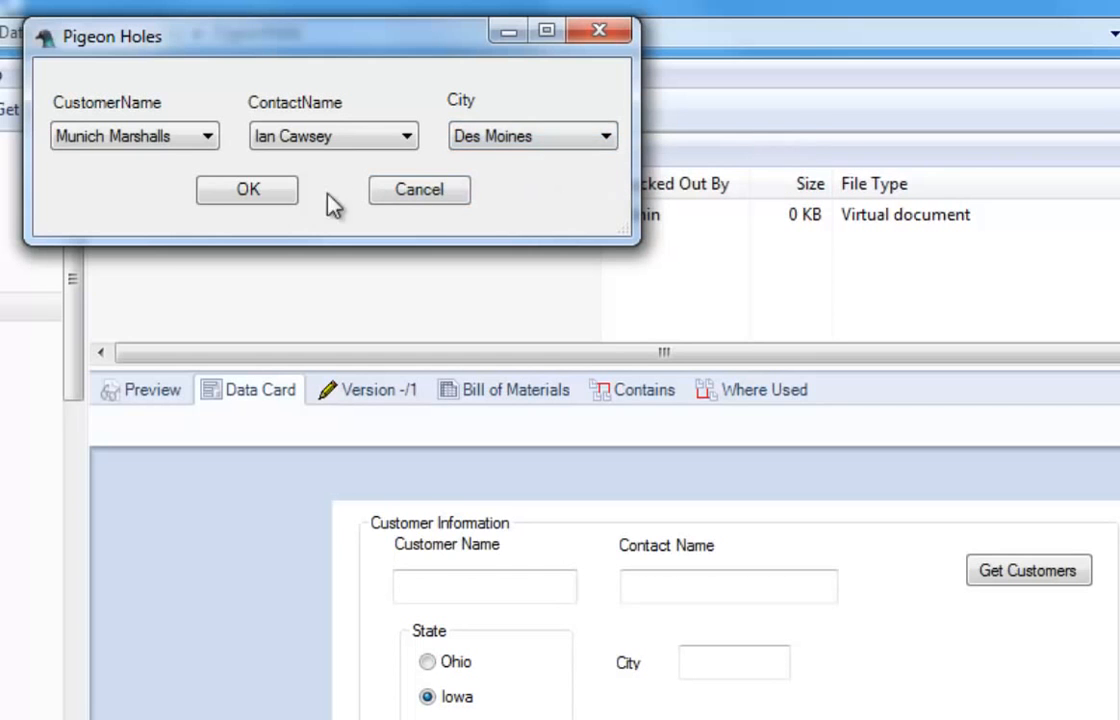
{"action": "left_click", "coordinate": [247, 190]}
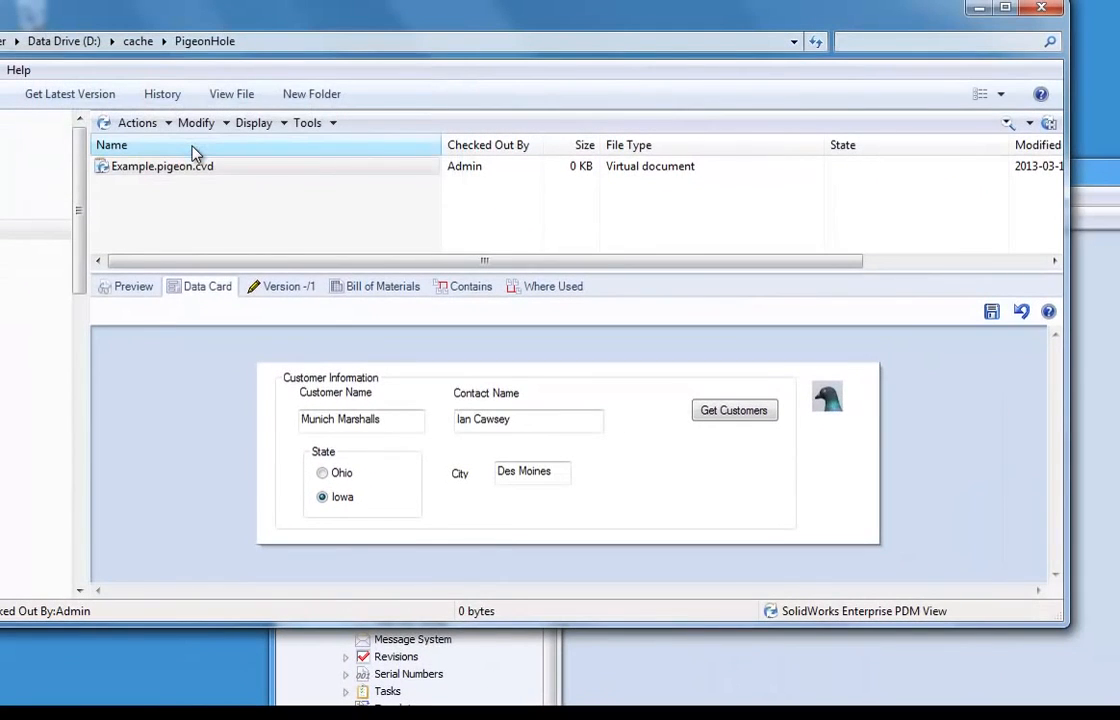
Step: Switch State to Ohio, choose city Columbus, and apply the picks to the card
{"action": "left_click", "coordinate": [528, 419]}
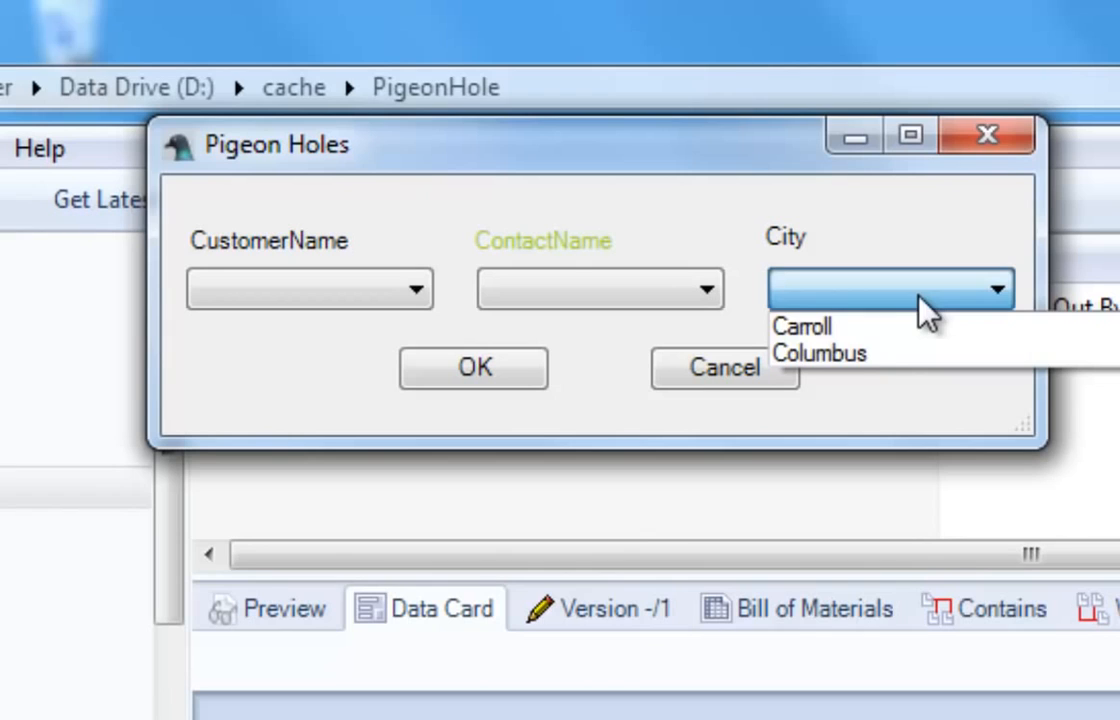
{"action": "left_click", "coordinate": [818, 353]}
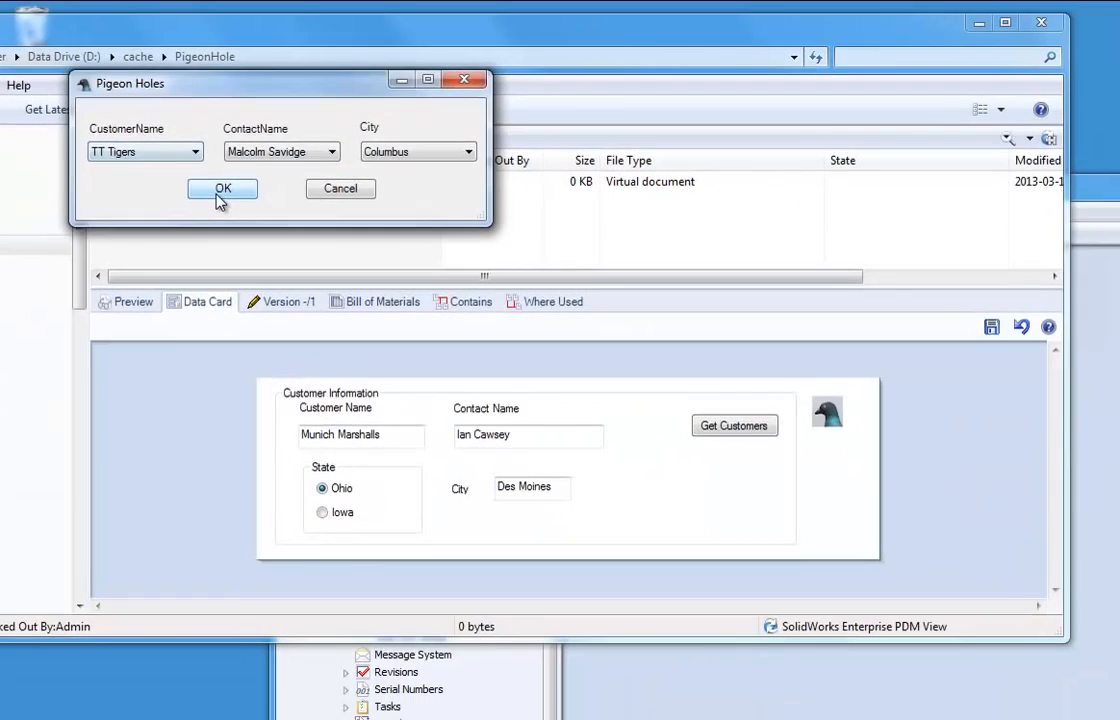
{"action": "left_click", "coordinate": [222, 189]}
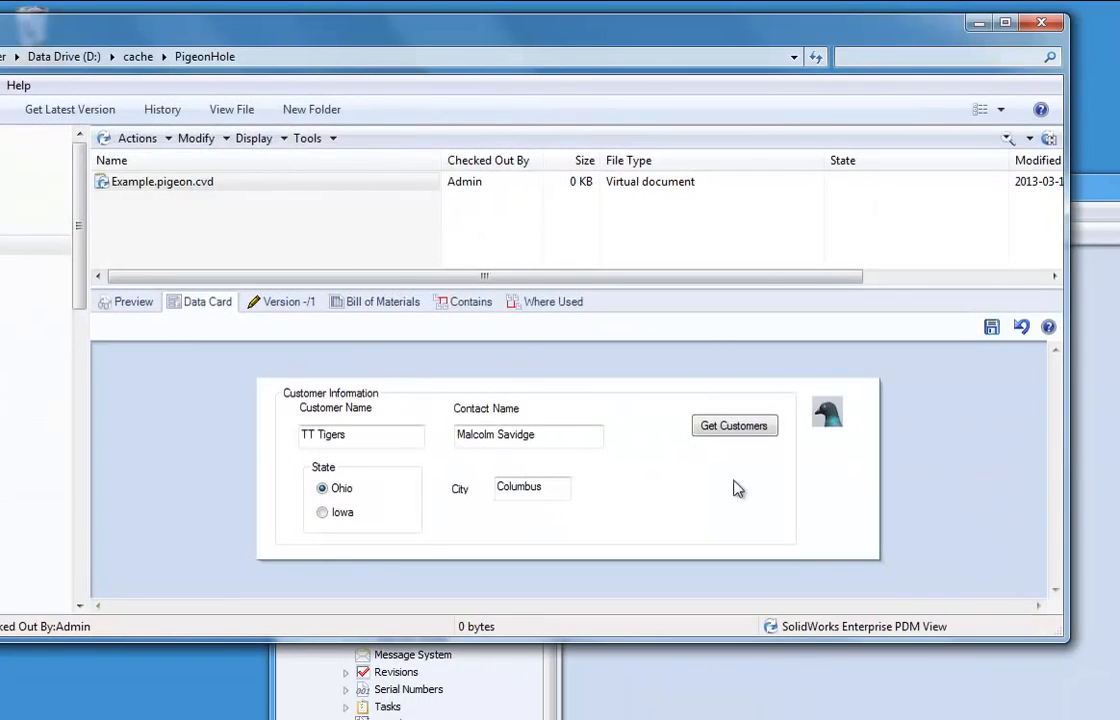